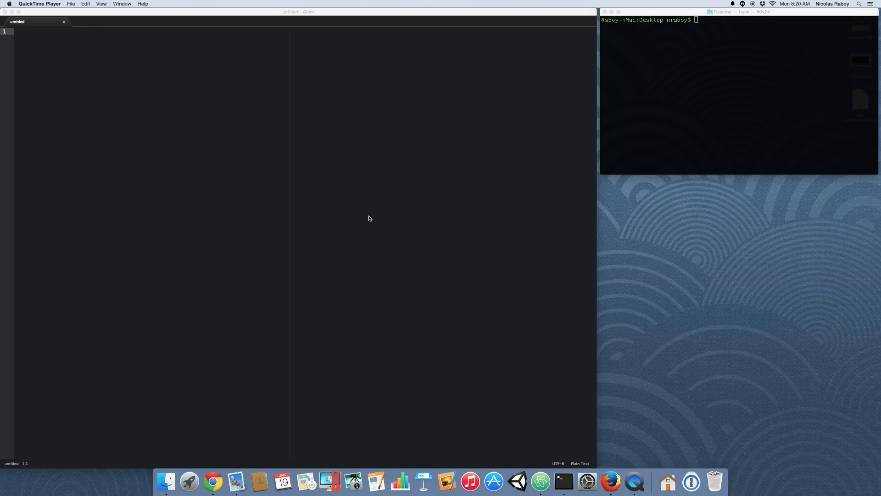
mouse_move(402, 209)
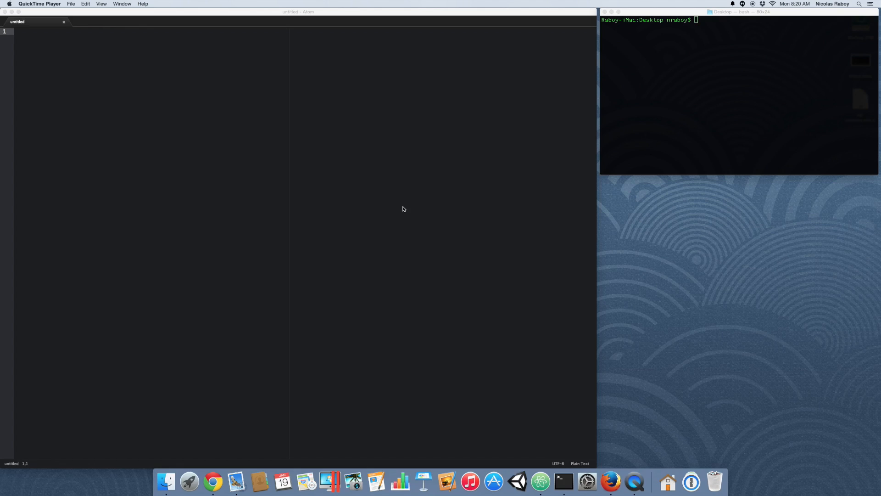
mouse_move(478, 167)
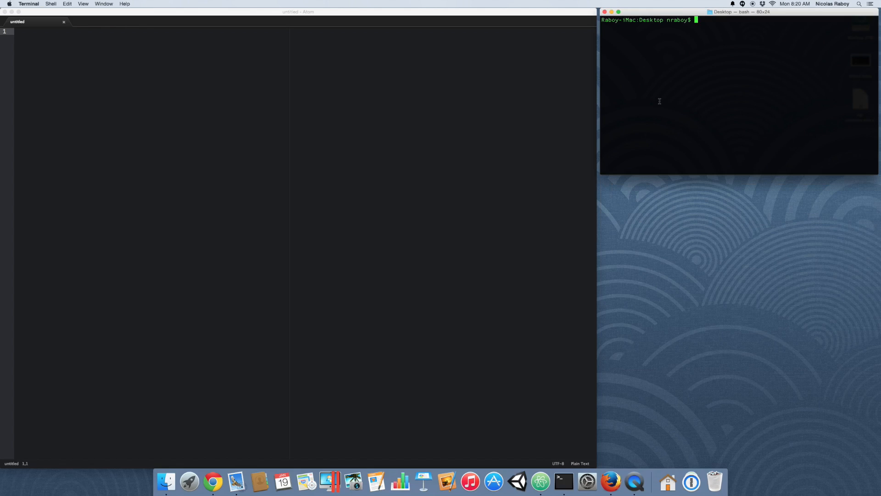
- Generate the TestProject Express skeleton with express TestProject, then clear the screen
type("e")
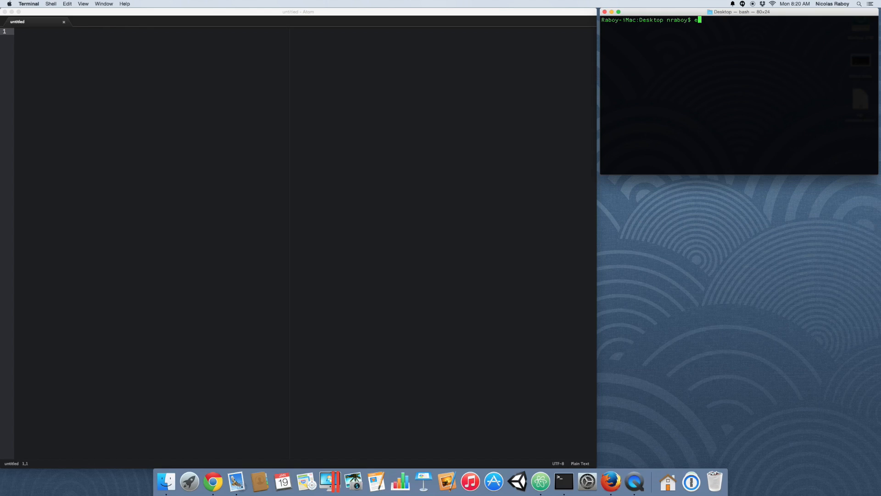
type("xpress T")
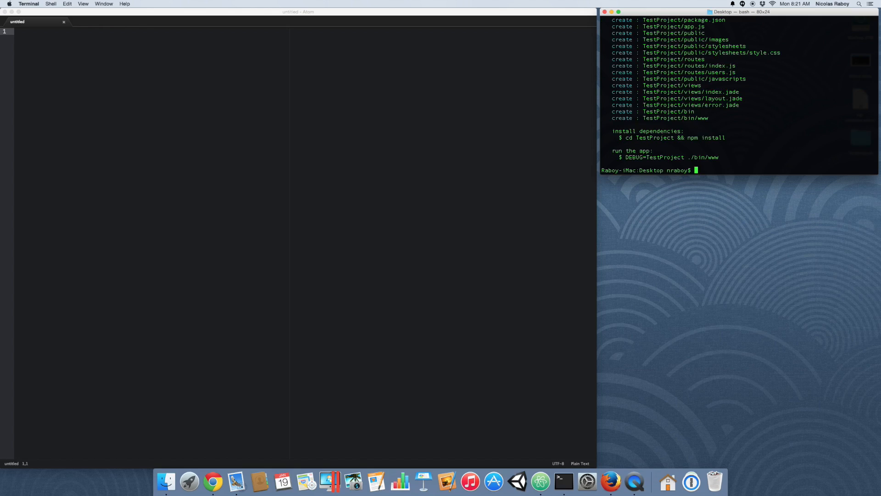
type("cl")
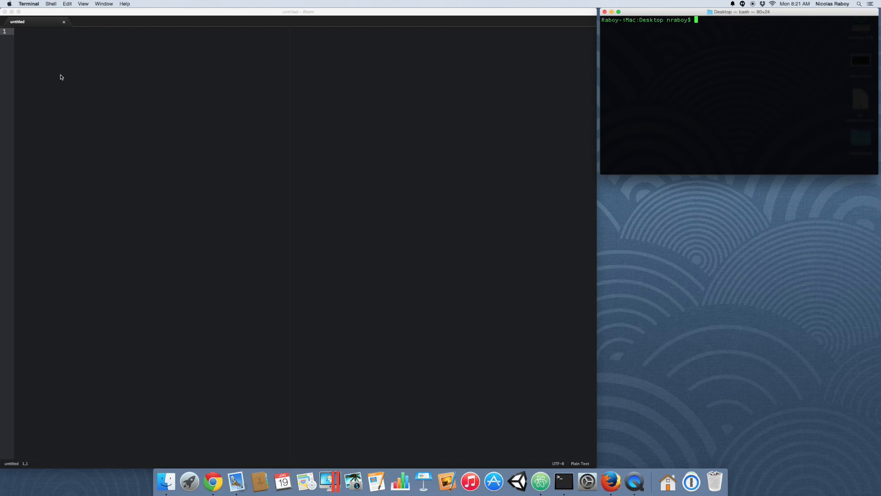
- Open the TestProject folder from the Desktop as the Atom project, then return to Terminal
left_click(42, 3)
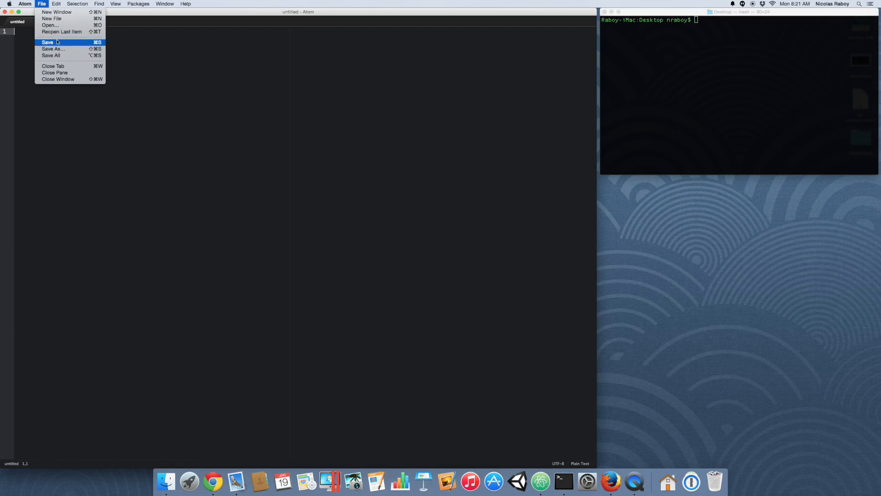
left_click(49, 25)
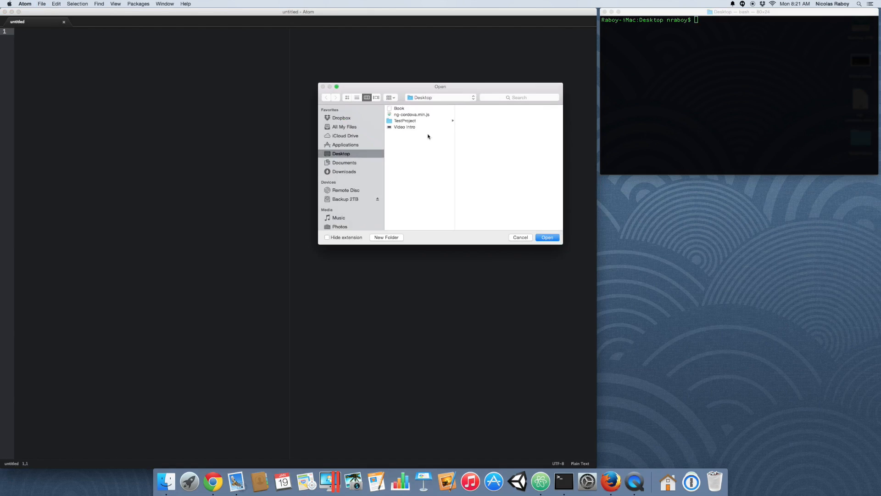
left_click(547, 237)
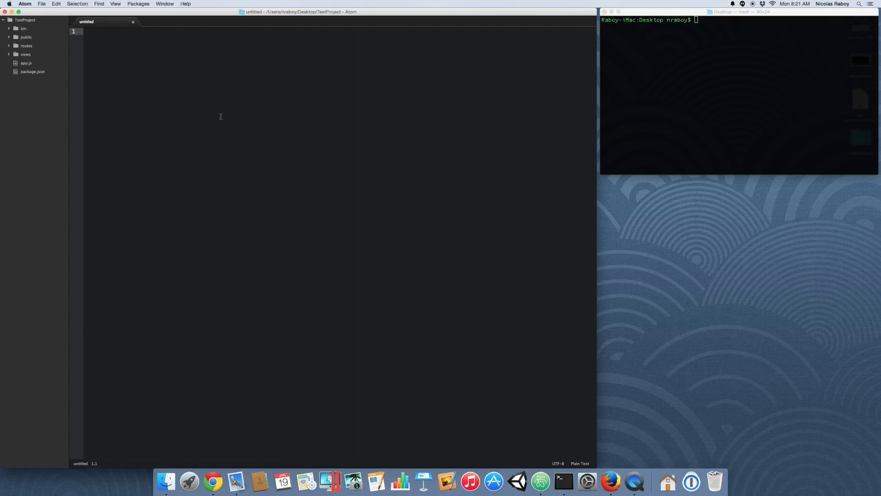
left_click(731, 95)
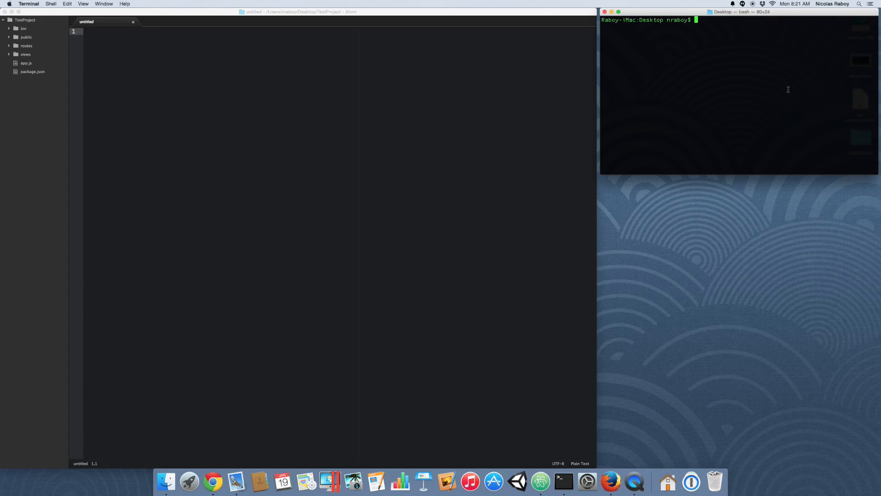
- Run cd TestProject && npm install to create node_modules, then npm start
type("npm")
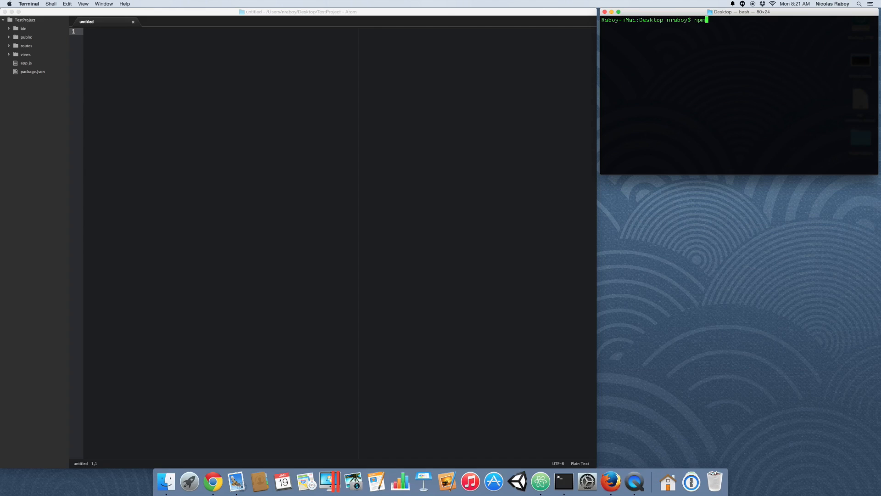
type("install")
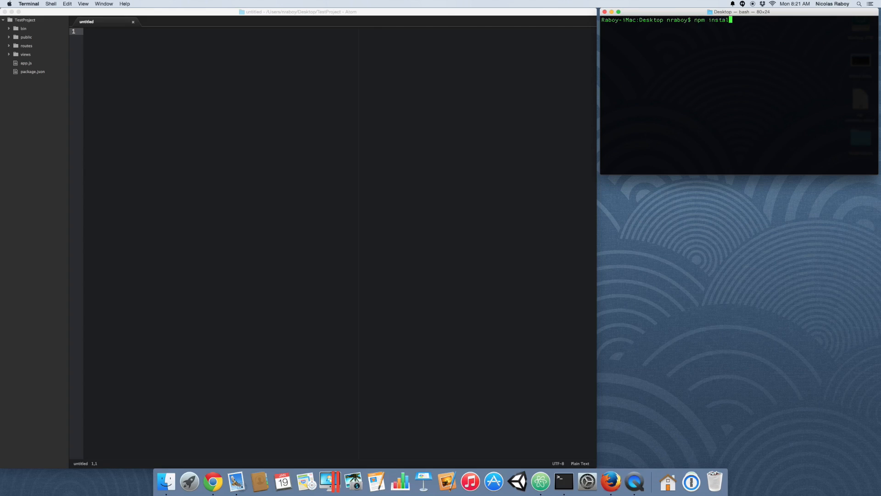
type("cd Tes")
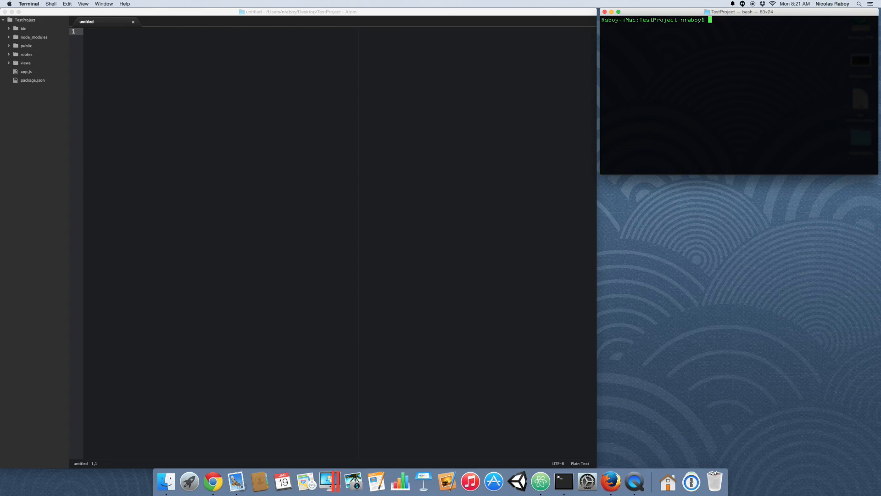
mouse_move(743, 102)
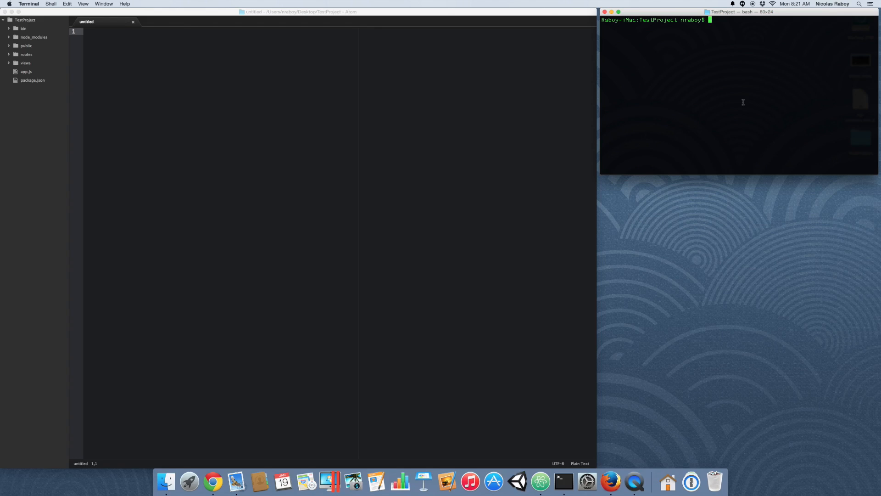
type("npm start")
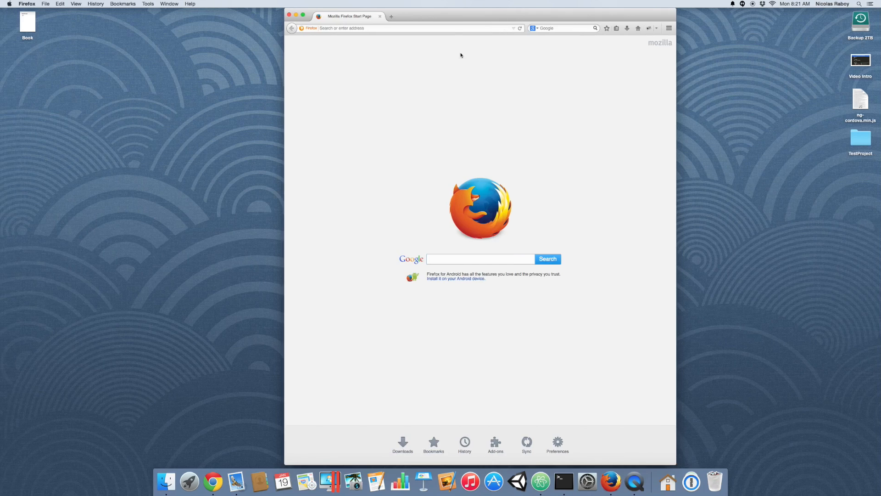
- Load localhost:3000 in Firefox so the server logs the home page requests
type("local")
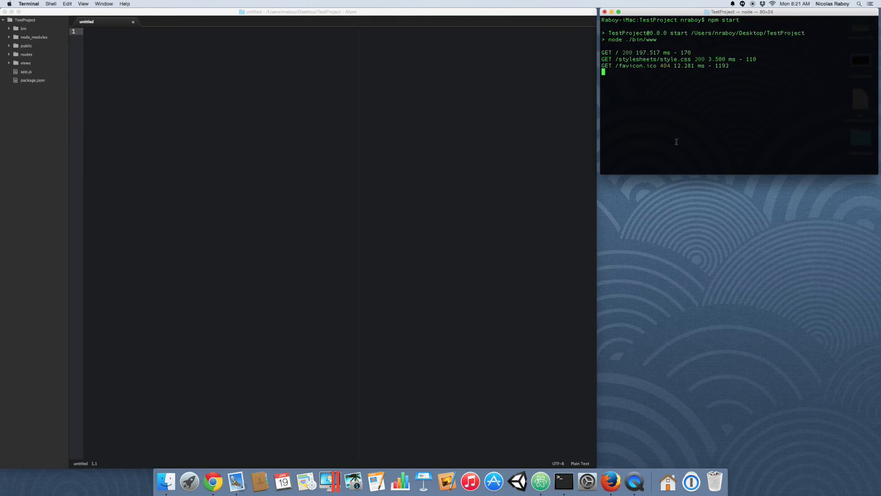
- Stop the running TestProject server with Ctrl+C
key("ctrl+c")
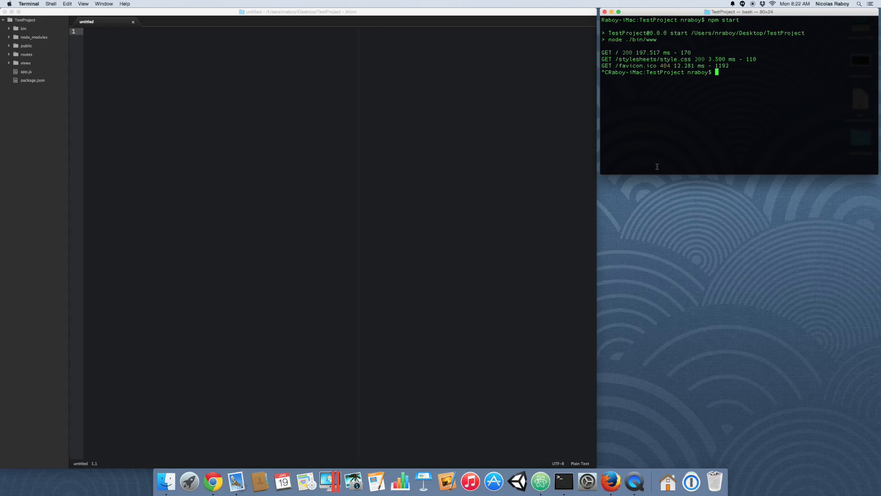
mouse_move(676, 135)
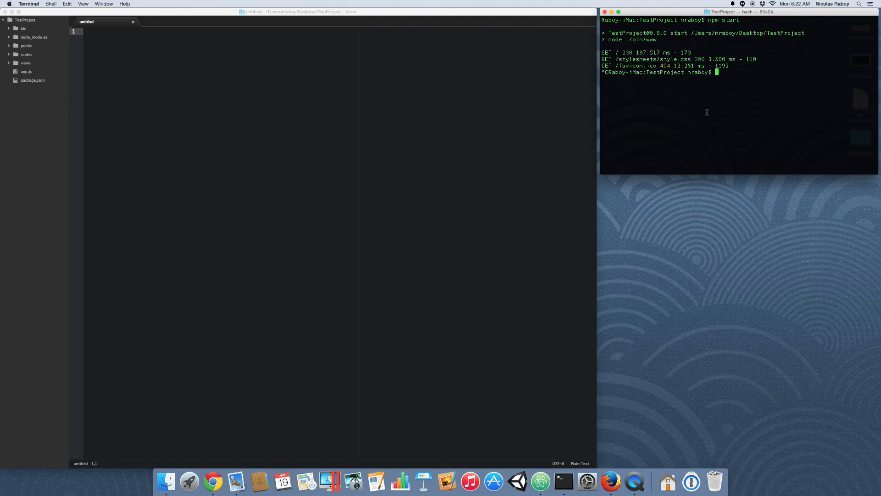
mouse_move(29, 87)
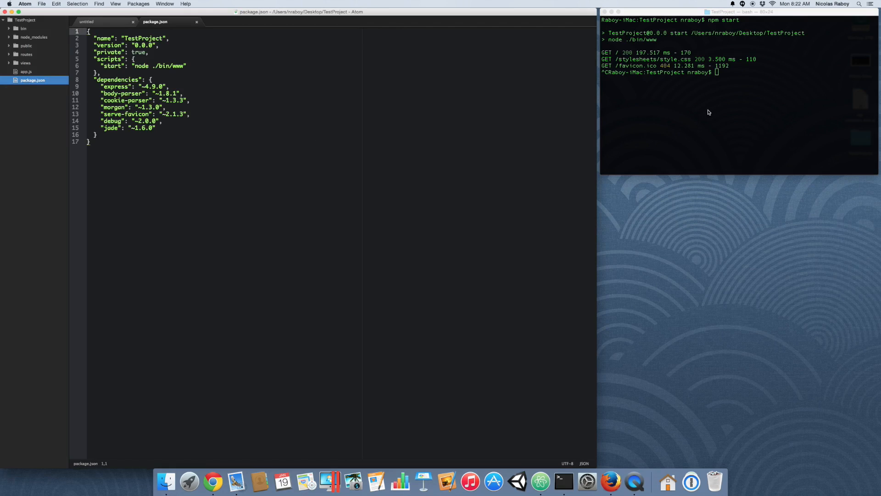
mouse_move(213, 161)
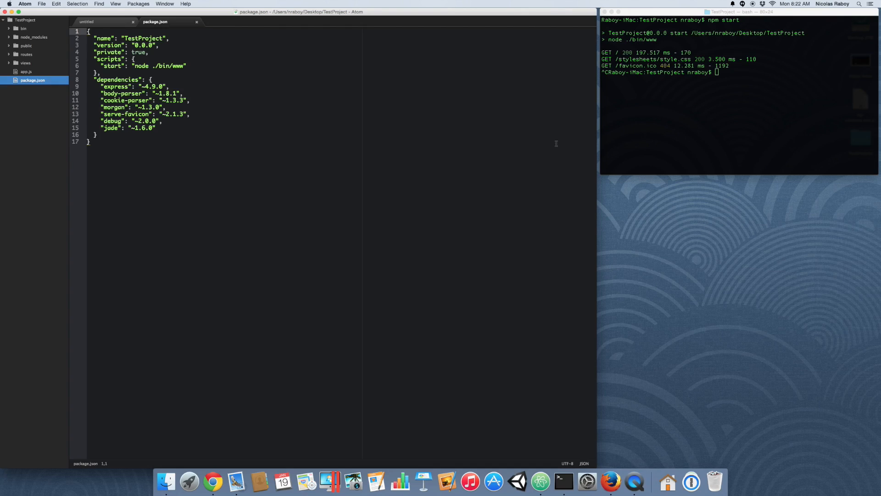
mouse_move(292, 197)
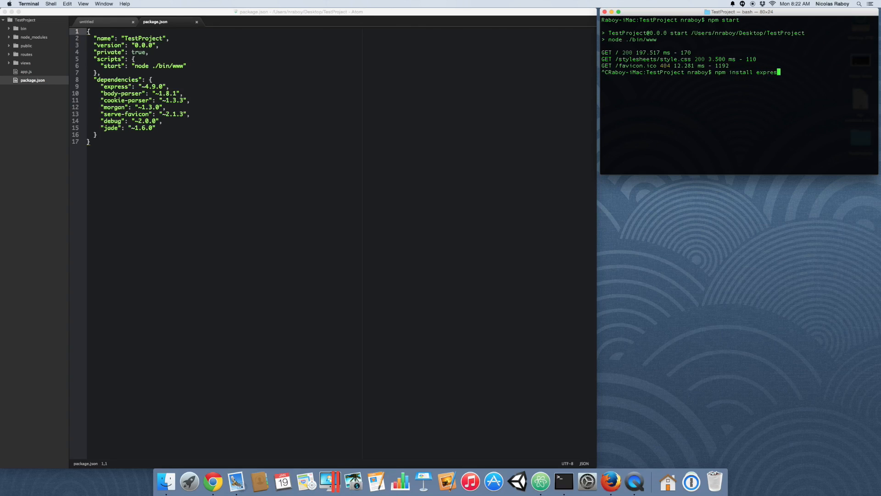
- Run npm install express-session --save so package.json lists express-session
type("-session --s")
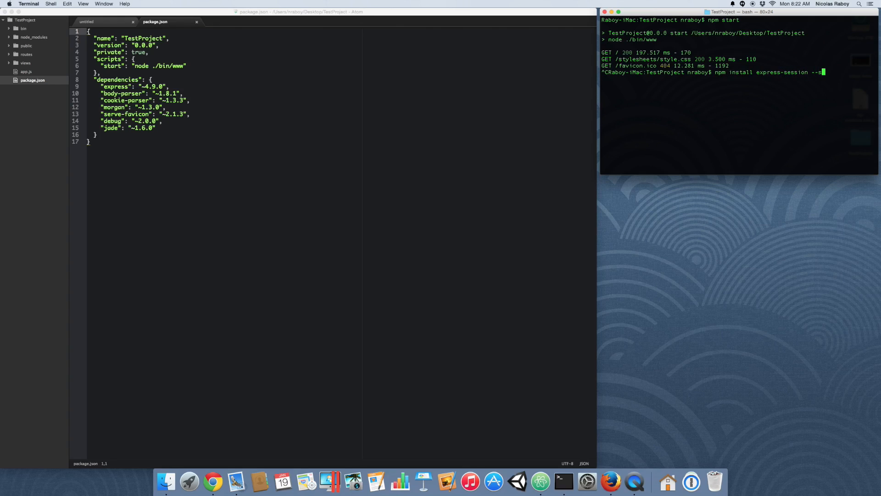
type("ave")
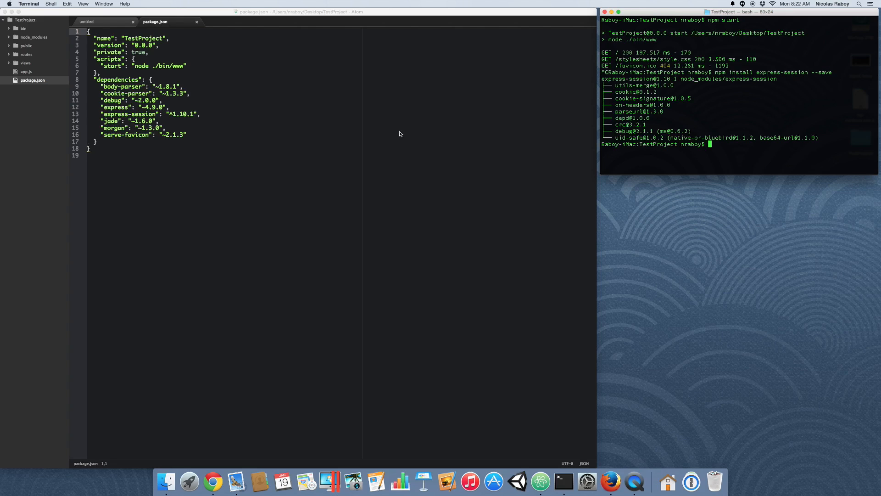
mouse_move(154, 75)
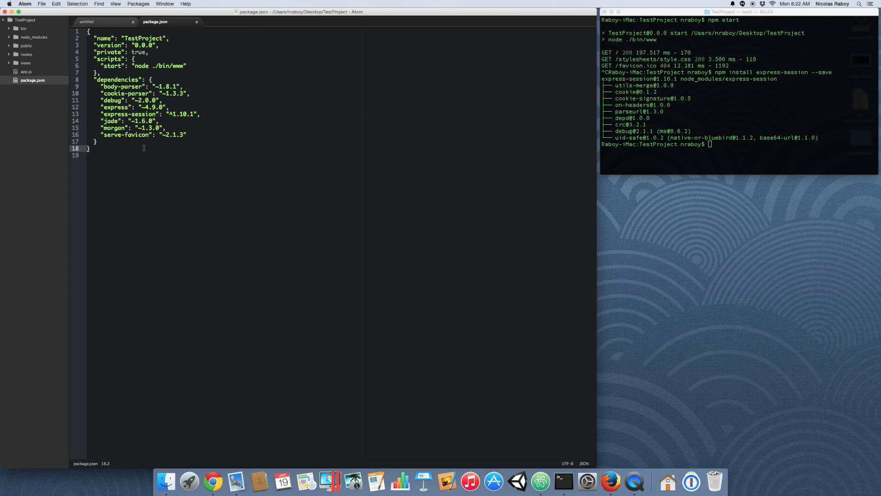
mouse_move(748, 129)
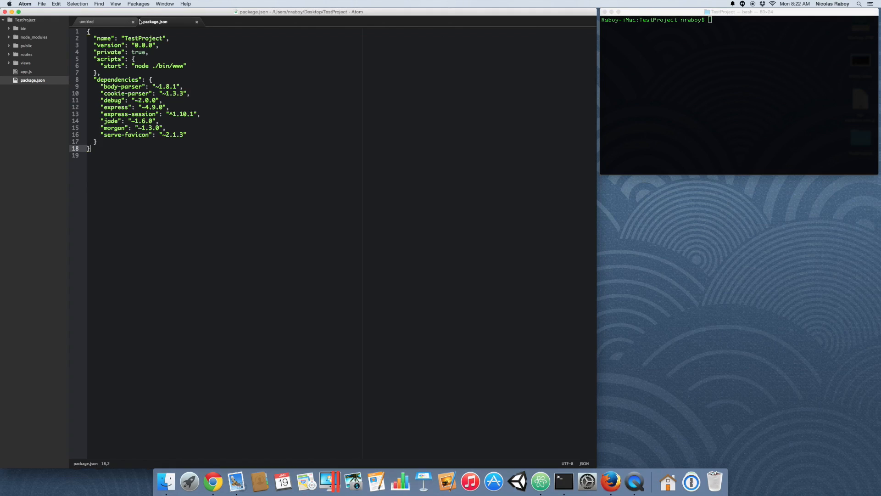
- Add var session = require('express-session') to app.js after closing the untitled file
left_click(26, 72)
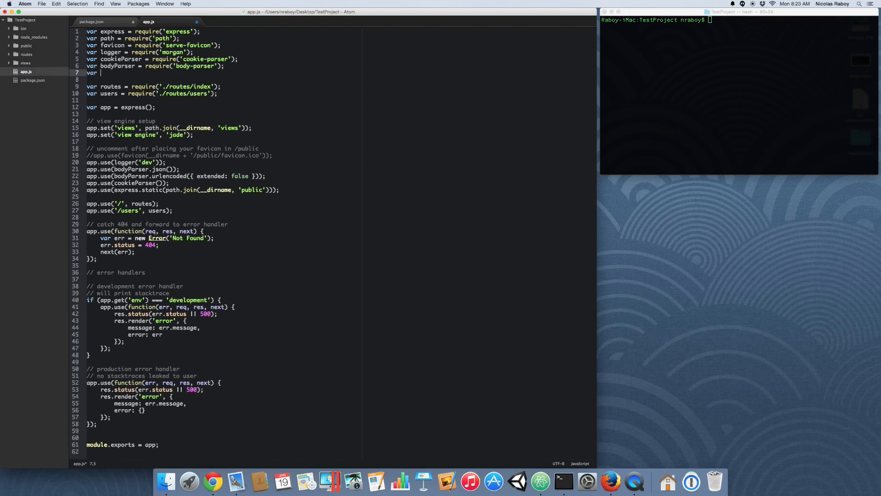
type("session = require(\"")
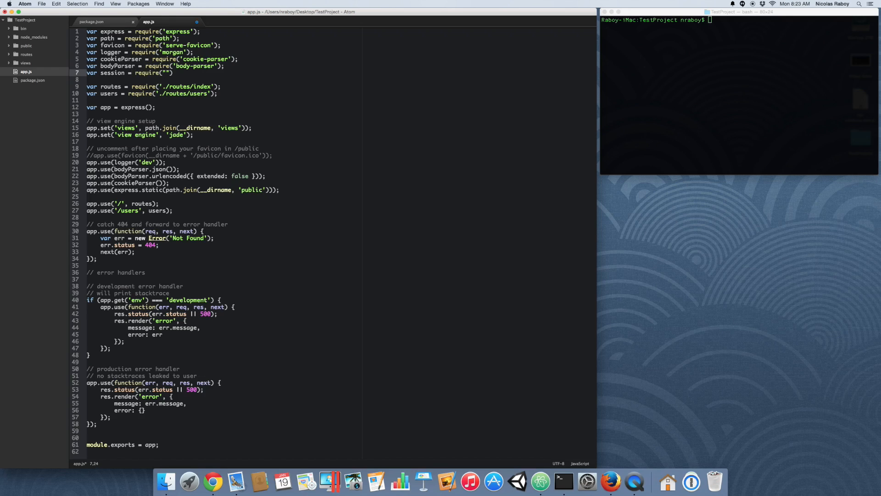
type("express-session")
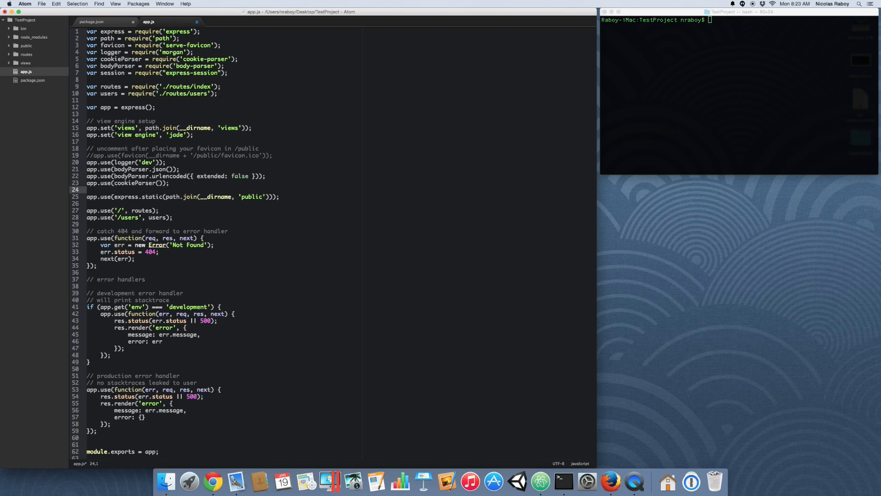
- Start app.use(session({ ... })) with resave: true and saveUninitialized: true
type("app.use(")
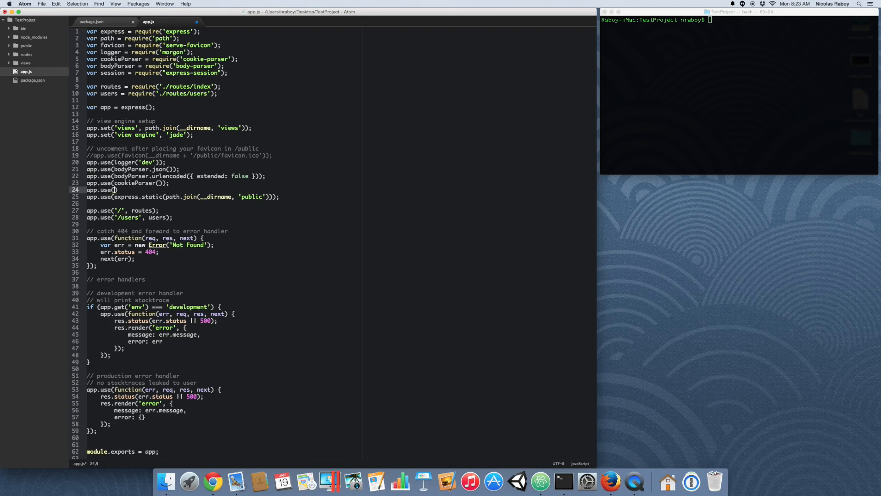
type("session({")
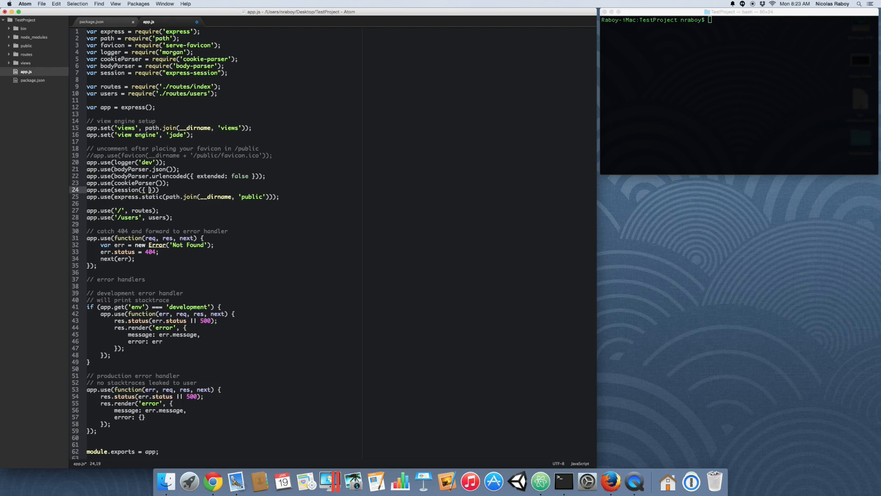
type("resolve")
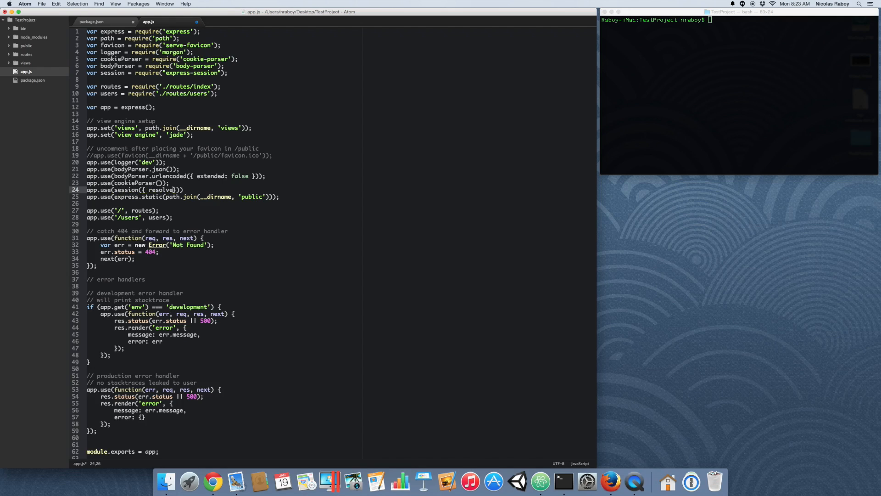
key("Backspace")
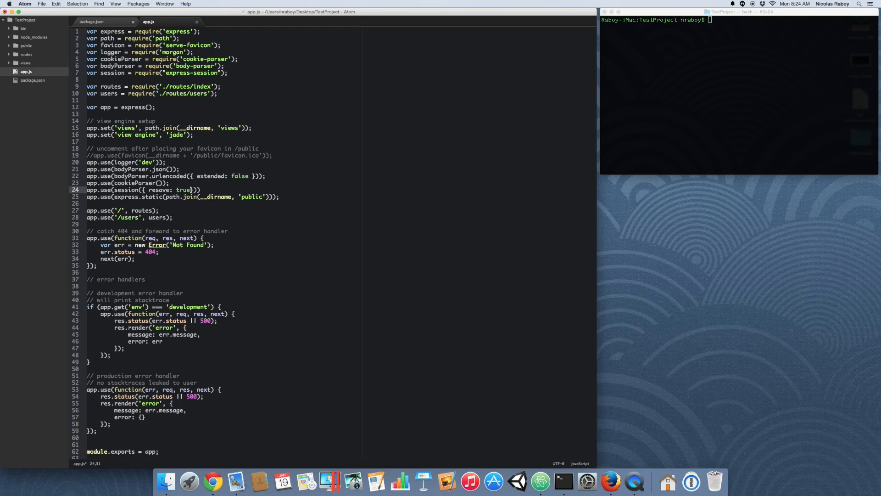
type(",")
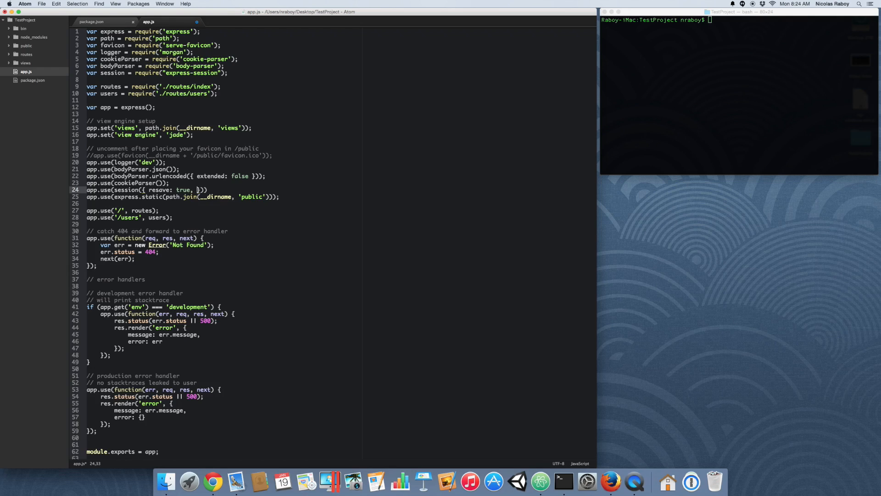
type("saveUni")
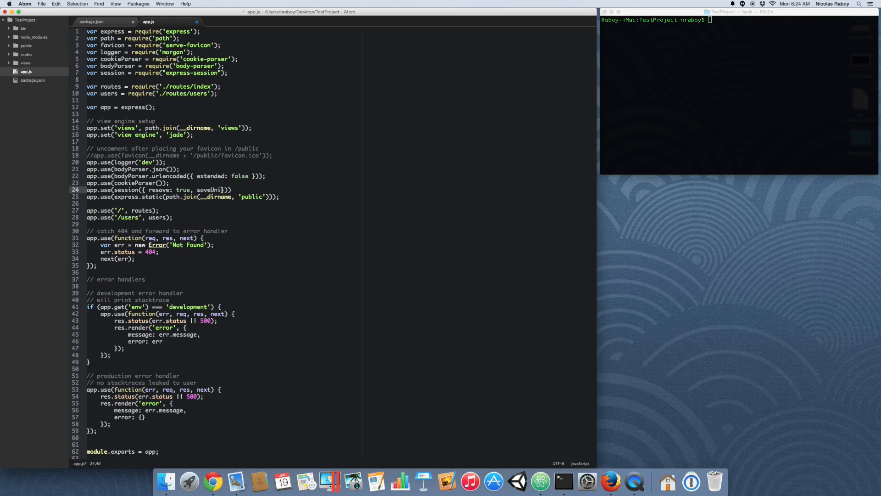
type("nitialized: true")
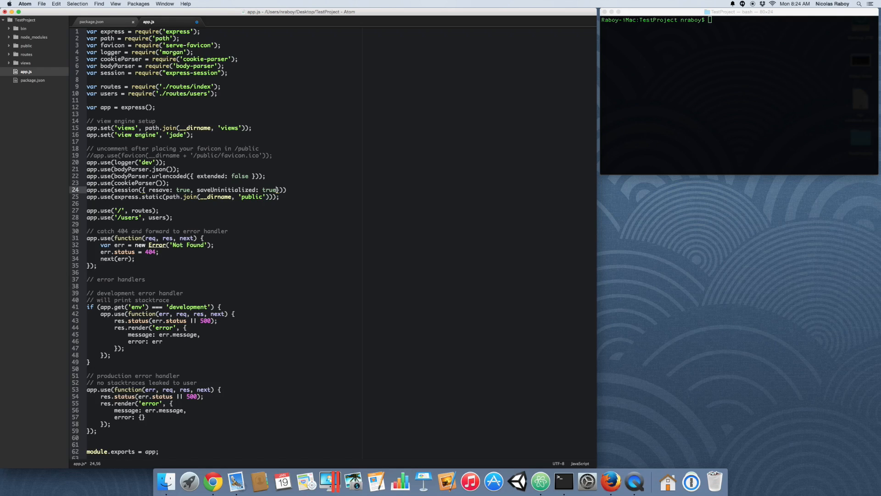
type("secret: \"")
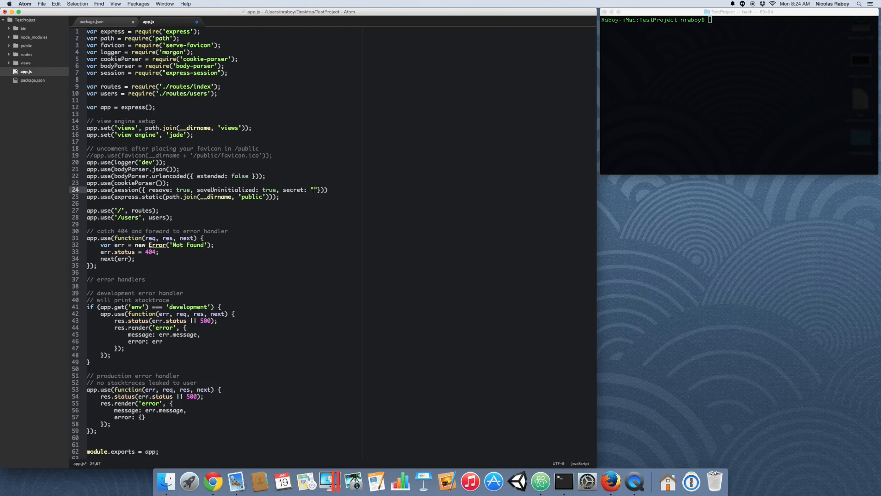
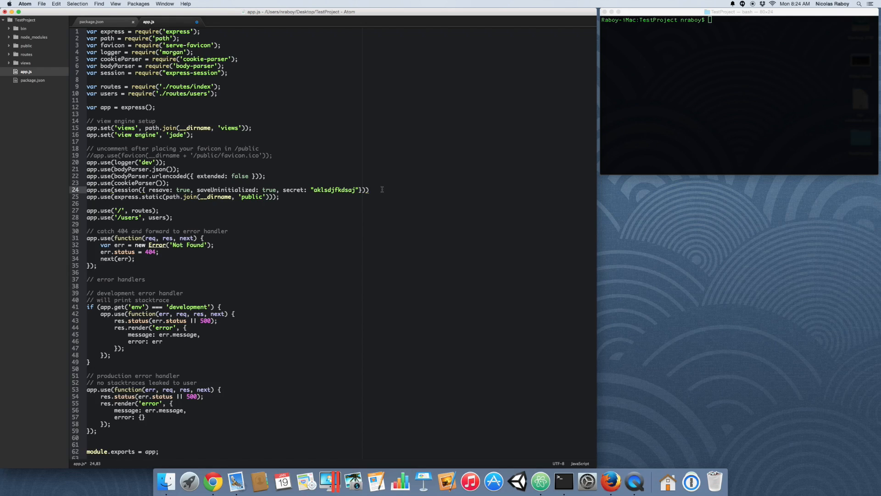
type(";")
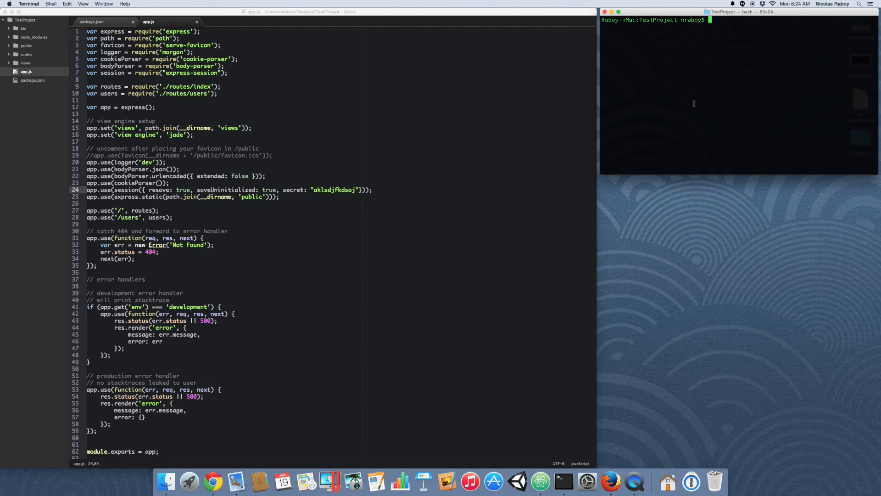
type("npm start")
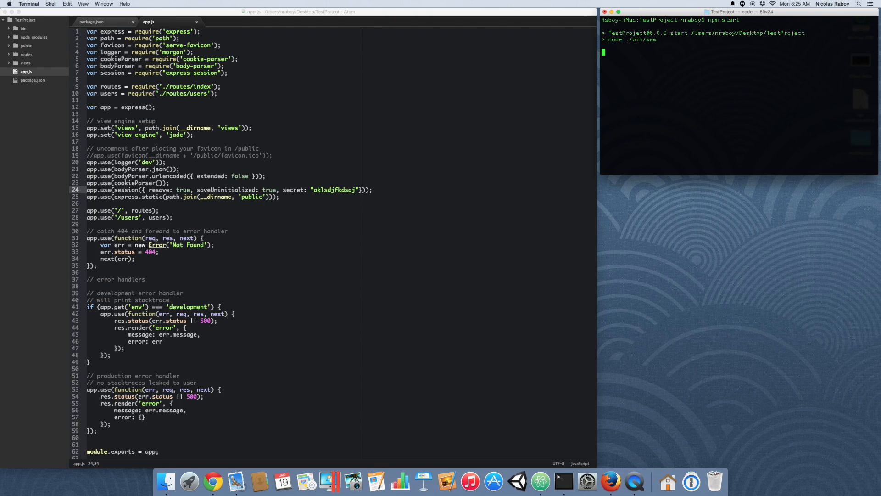
key("ctrl+c")
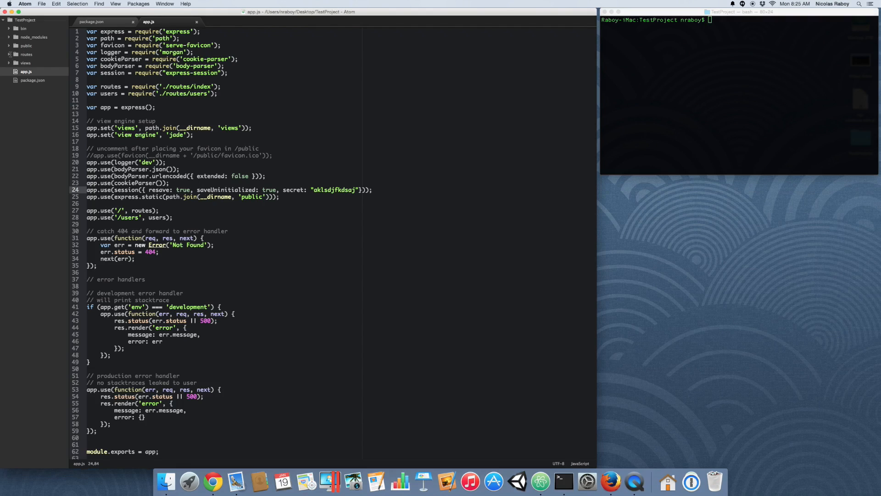
- In routes/index.js, write the if(!req.session.visitcount) { condition in the home route
left_click(27, 54)
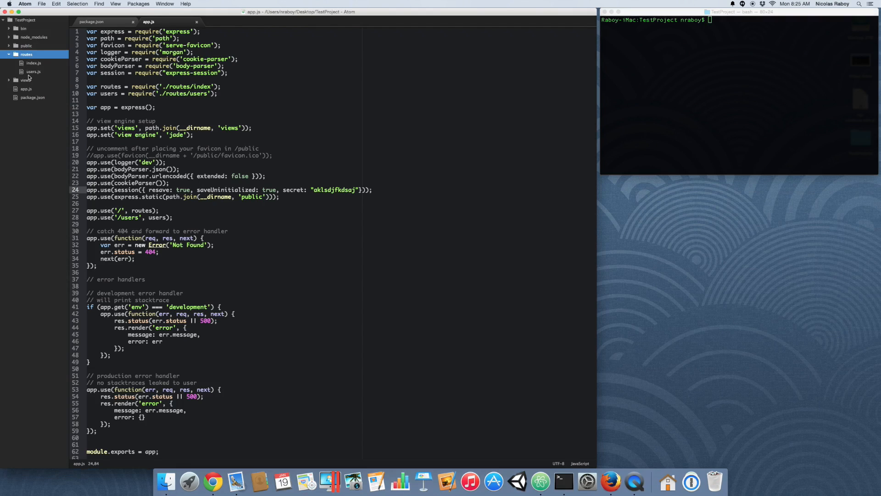
left_click(33, 62)
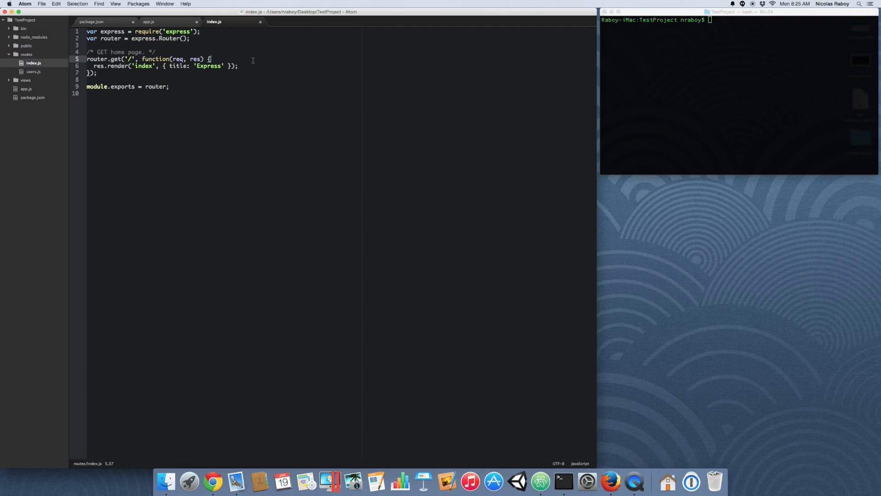
key("Return")
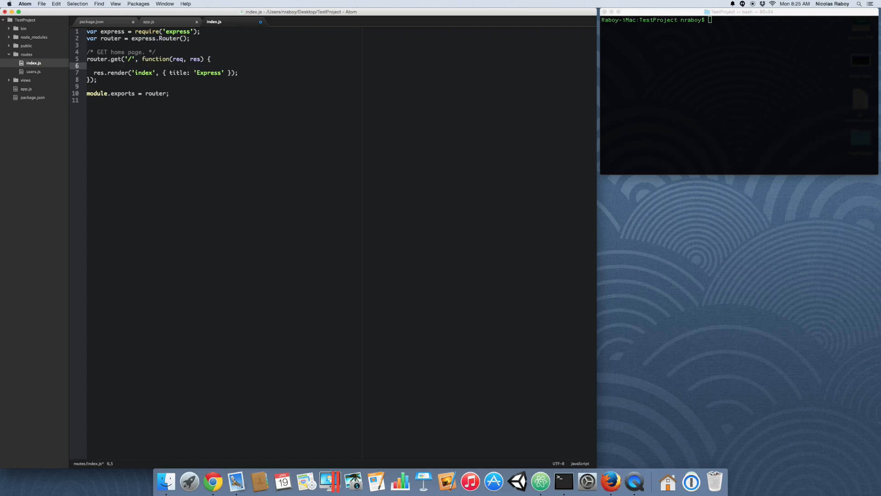
type("res.")
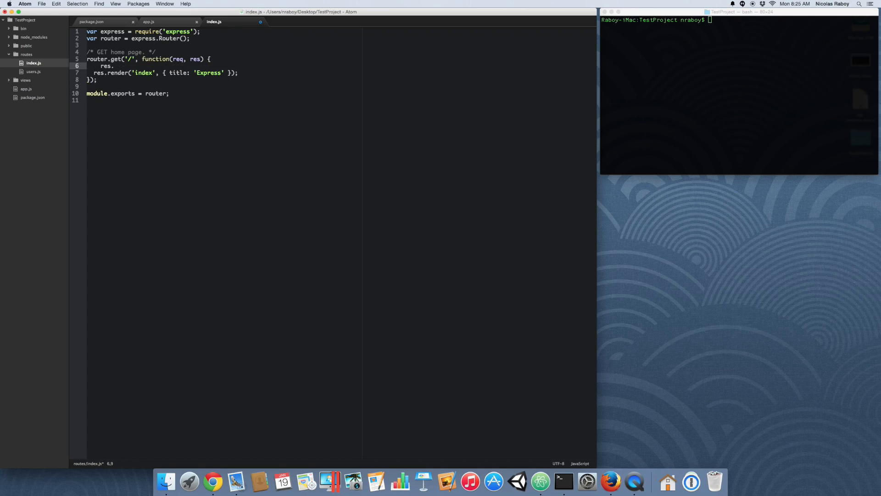
key("backspace")
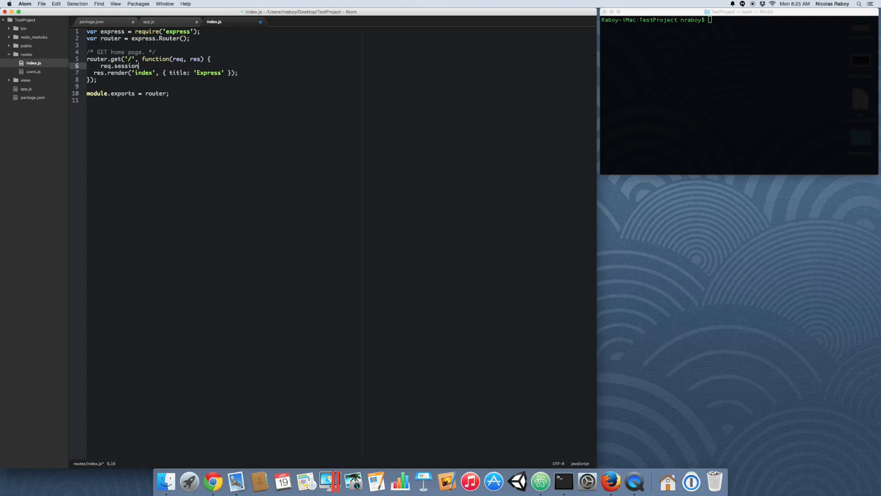
type(".")
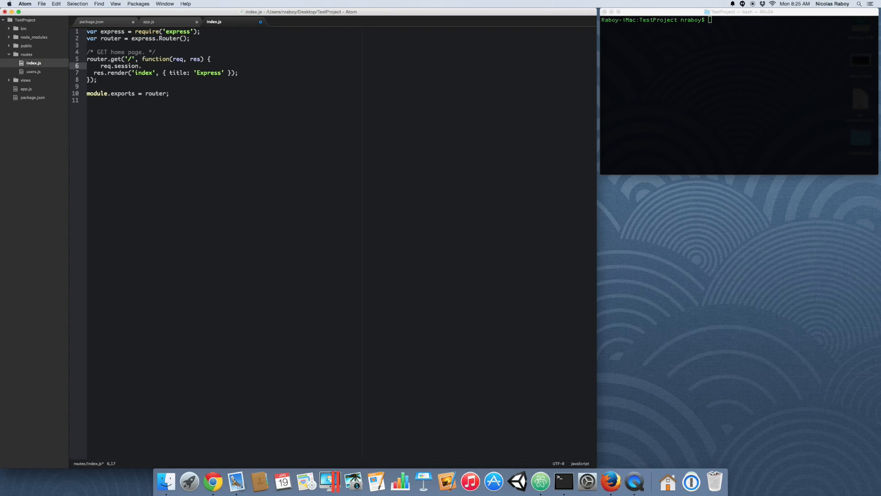
key("Backspace")
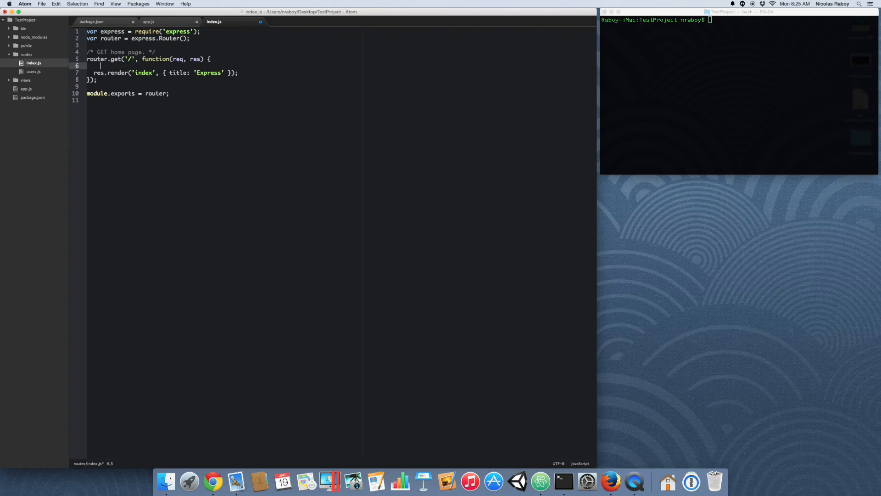
type("if(!()")
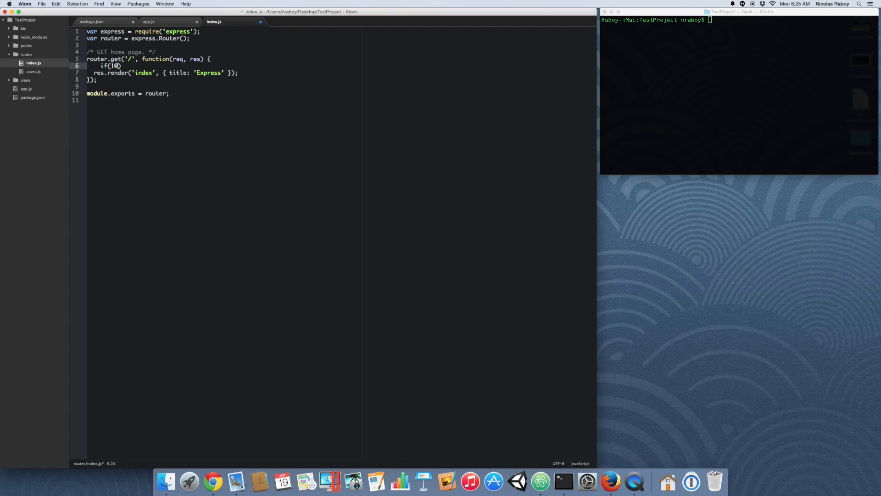
type("req.ses")
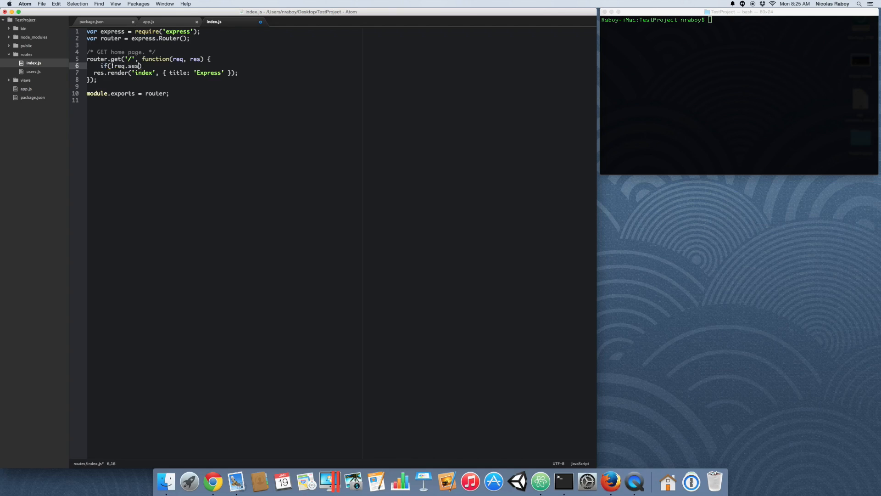
type("sion.")
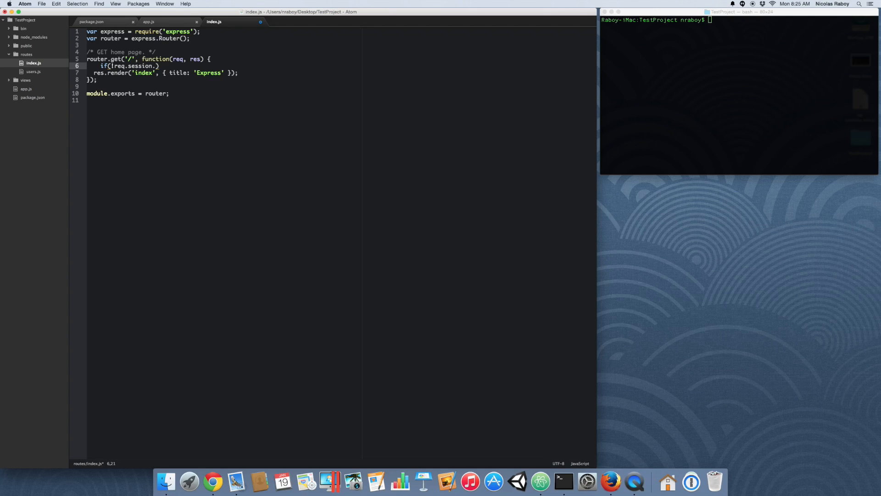
type("f")
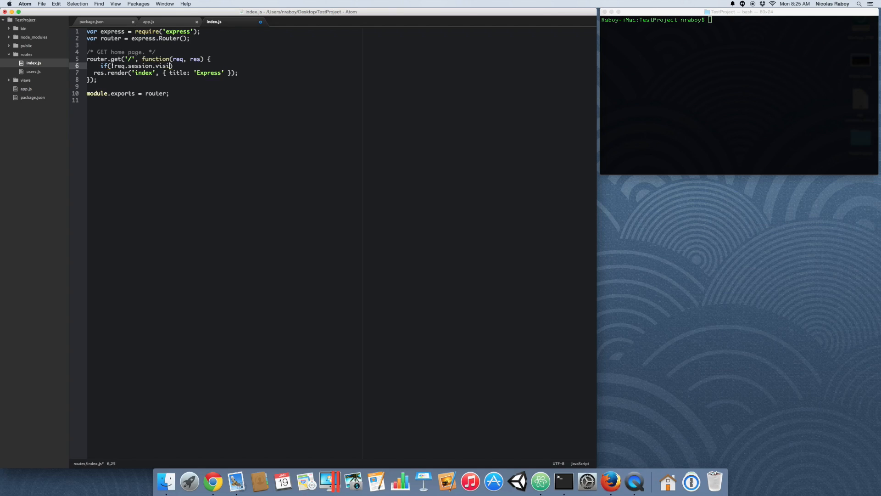
type("t")
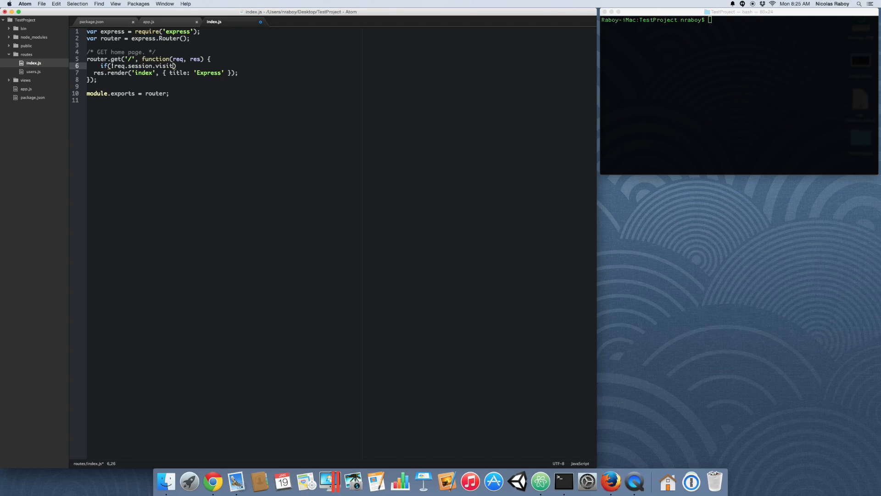
type("count")
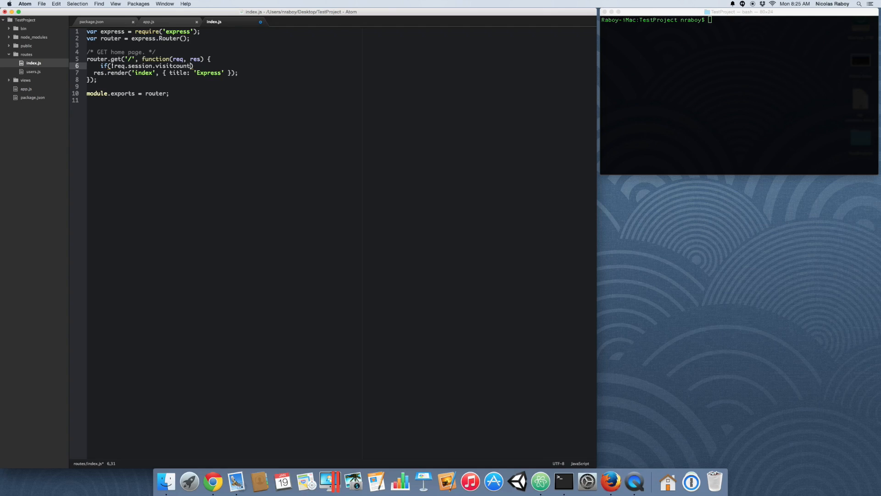
type("{")
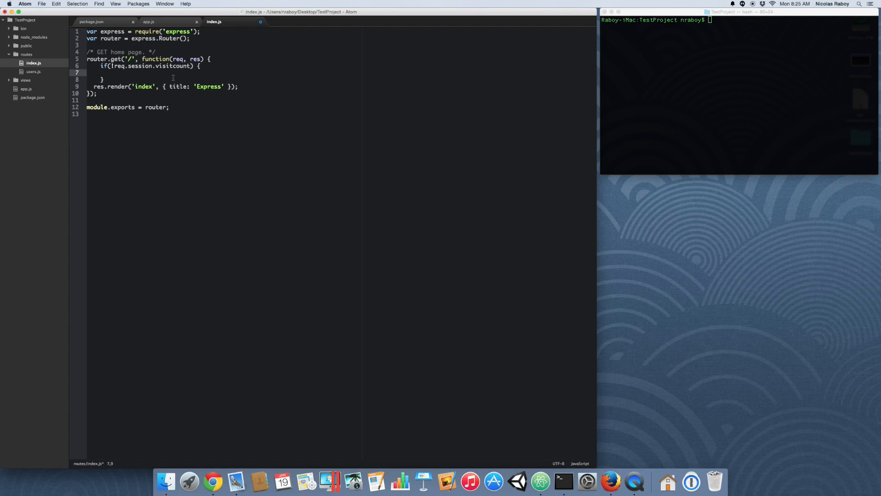
- Set req.session.visitcount = 1 in the if branch, else req.session.visitcount++
type("req")
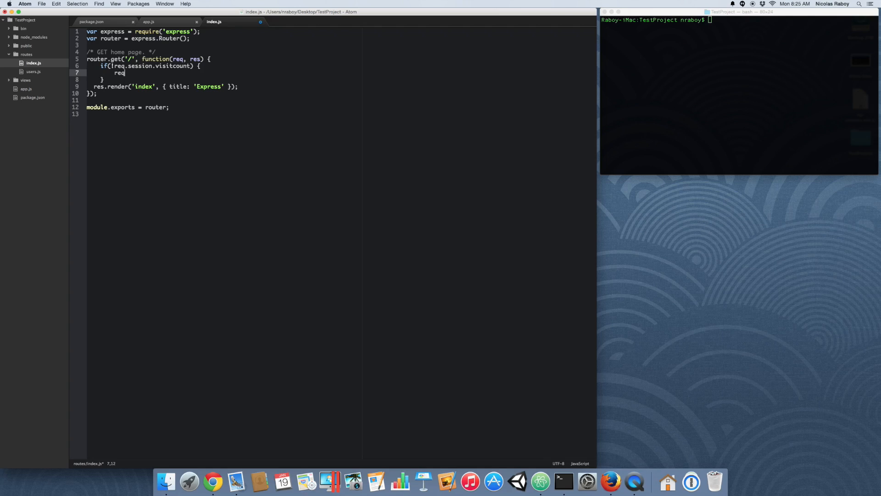
type(".session.v")
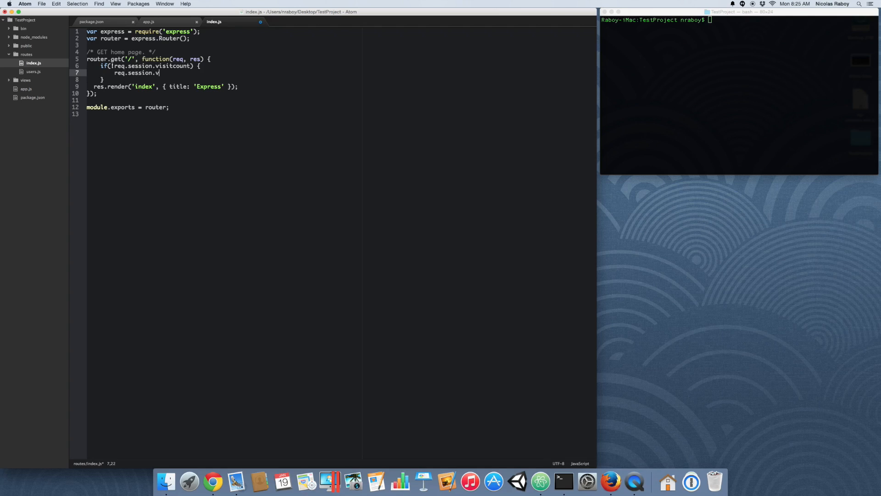
type("isitcount =")
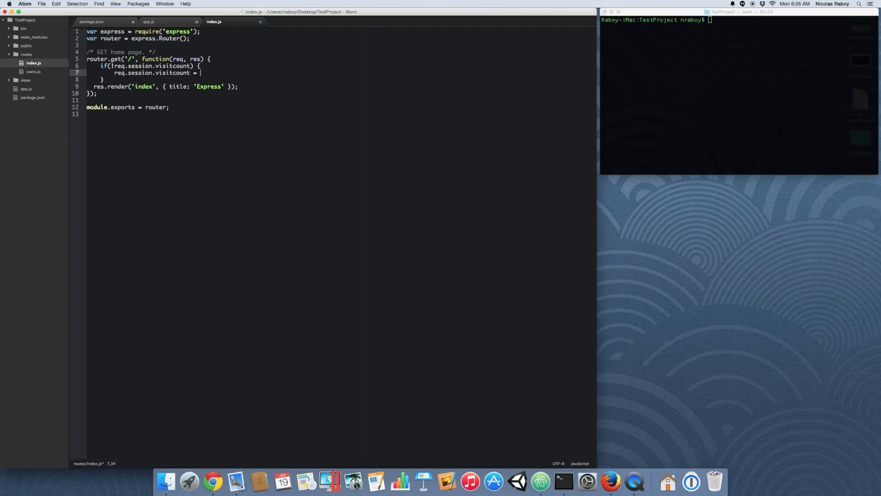
type("1;")
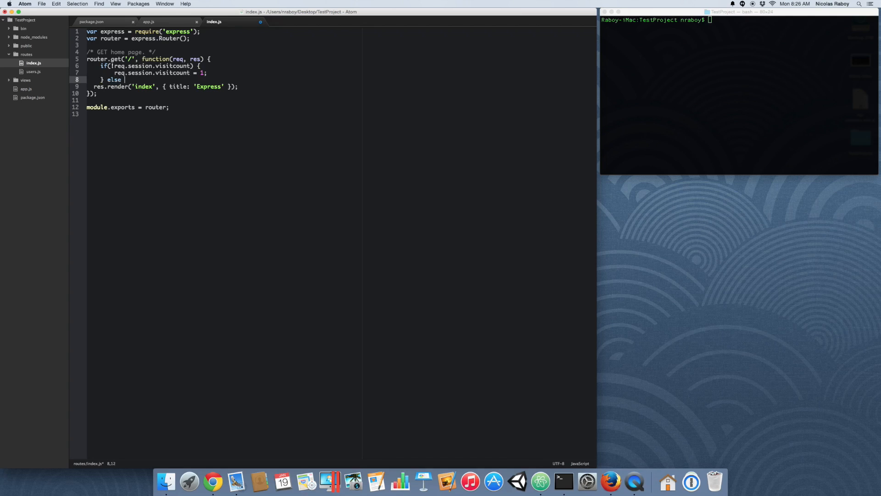
type("req.s")
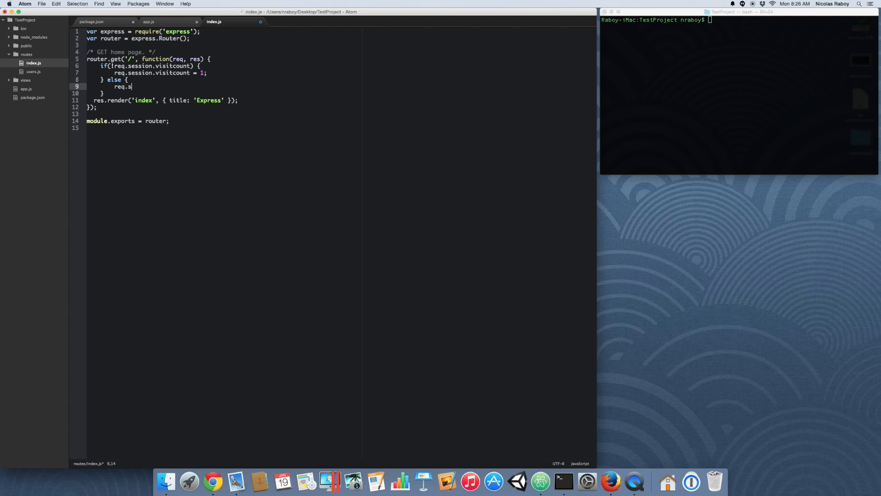
type("ession.visi")
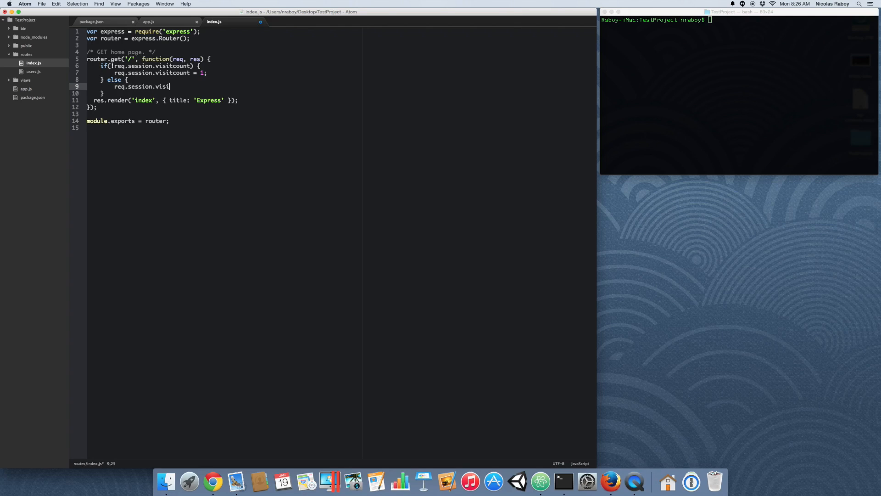
type("tcount")
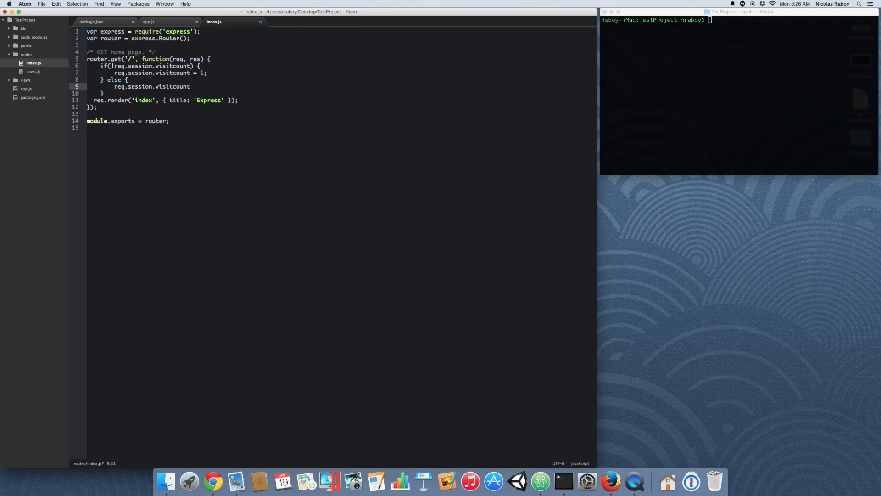
type("++;")
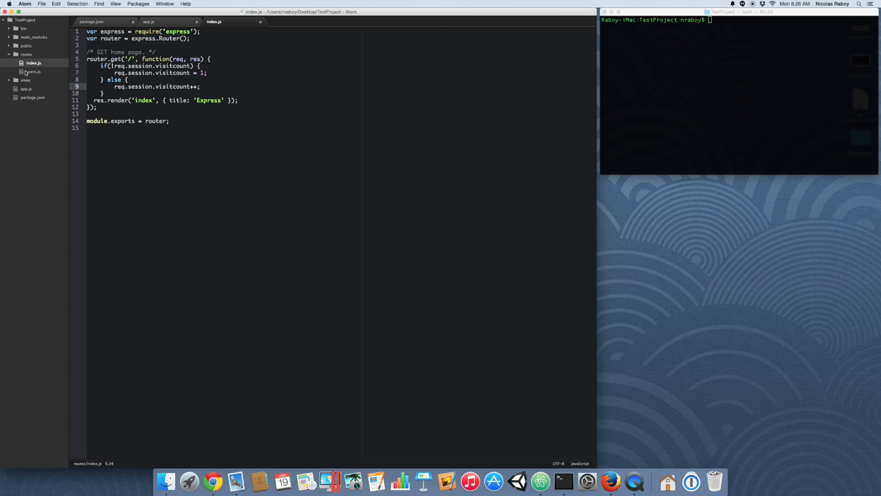
- Add console.log(req.session); to the GET handler in routes/users.js
left_click(33, 72)
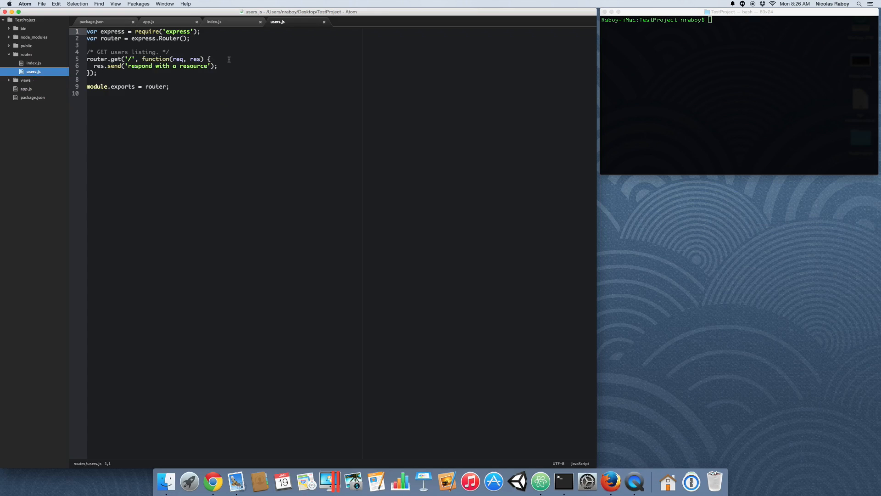
left_click(211, 59)
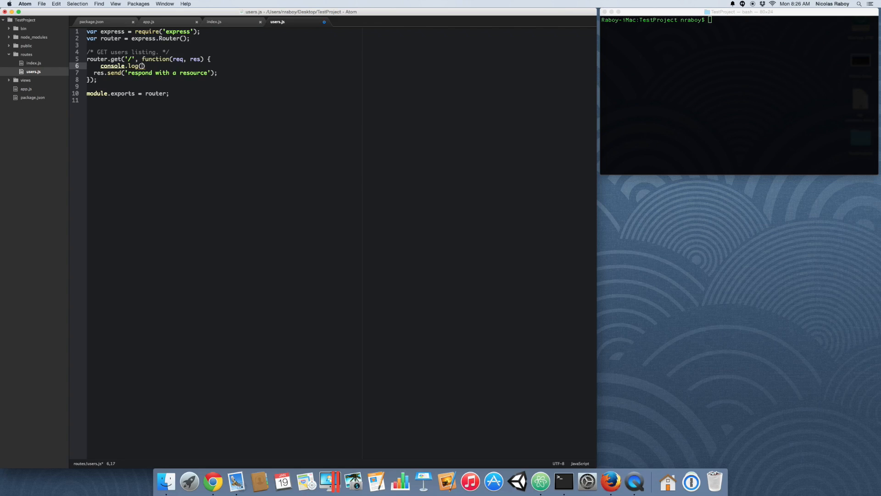
type("req.session")
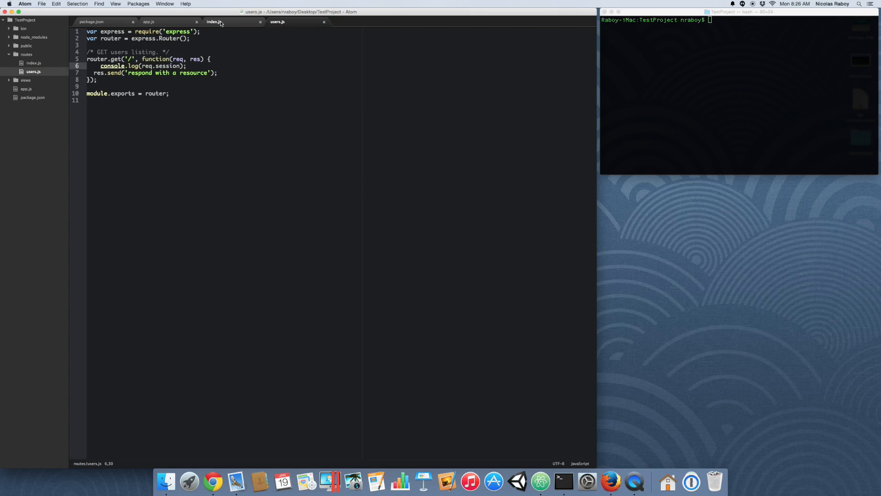
left_click(214, 21)
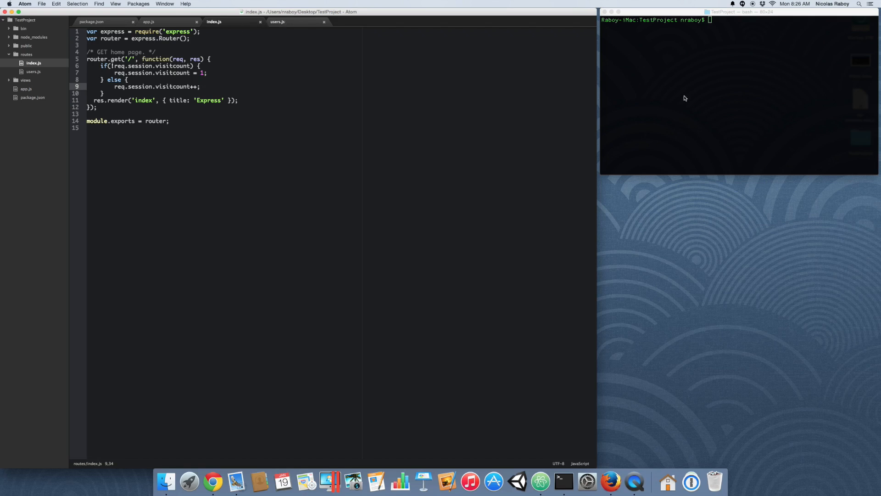
- Run npm start in Terminal to launch the server, then bring Firefox forward
left_click(731, 95)
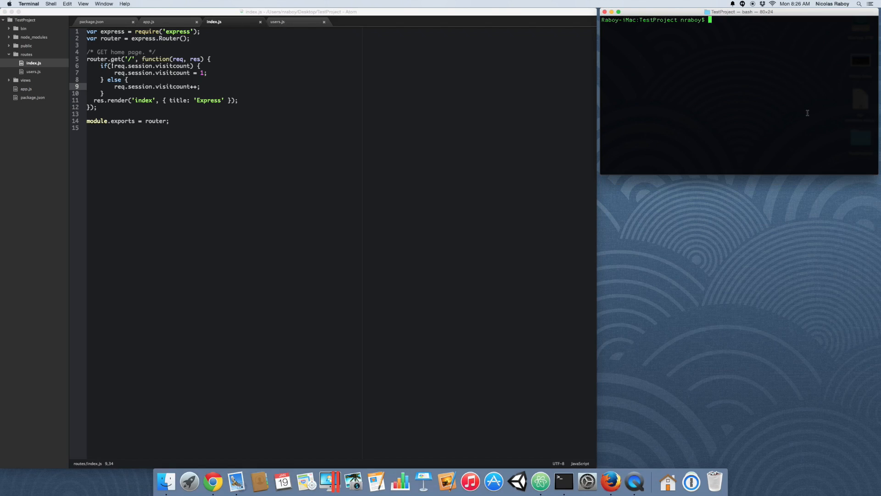
type("npm start")
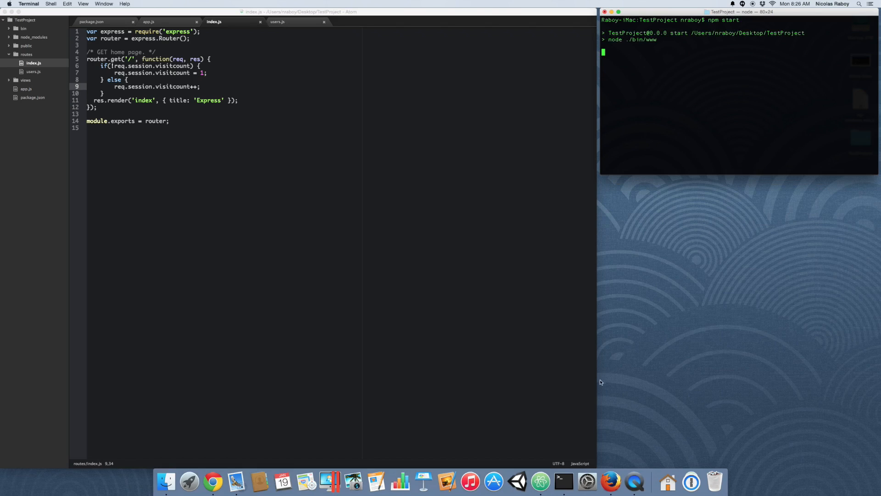
left_click(609, 482)
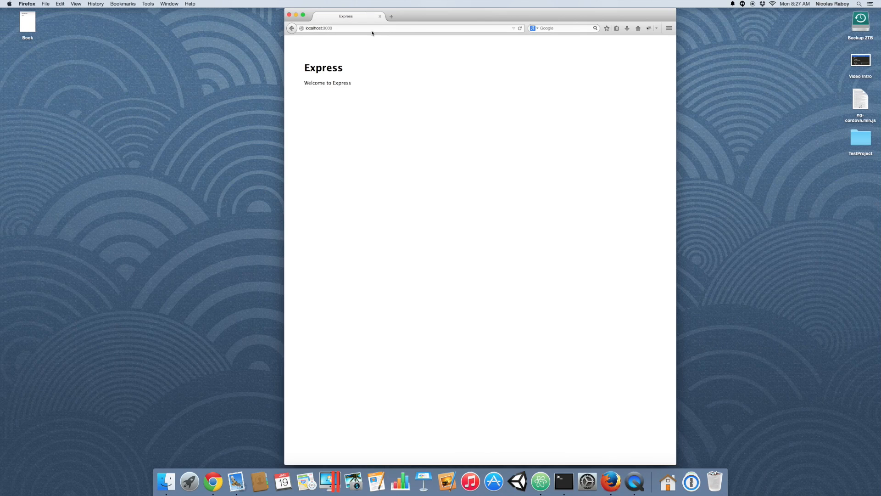
mouse_move(448, 269)
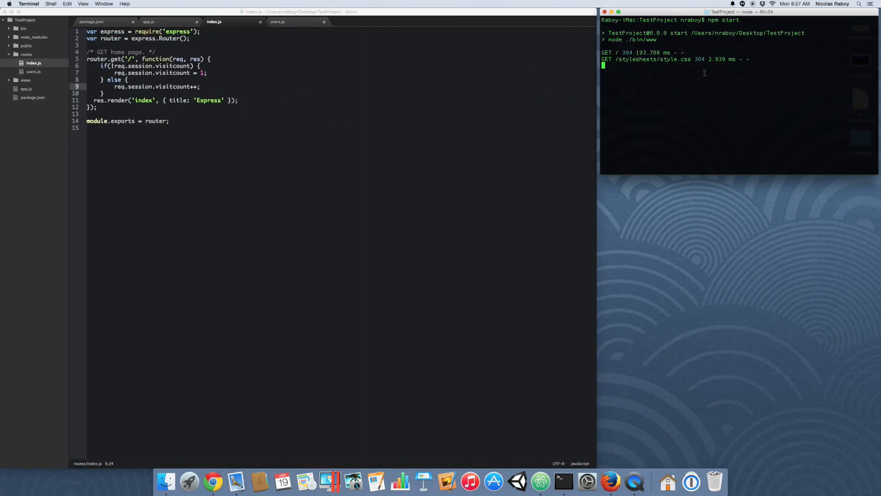
mouse_move(610, 482)
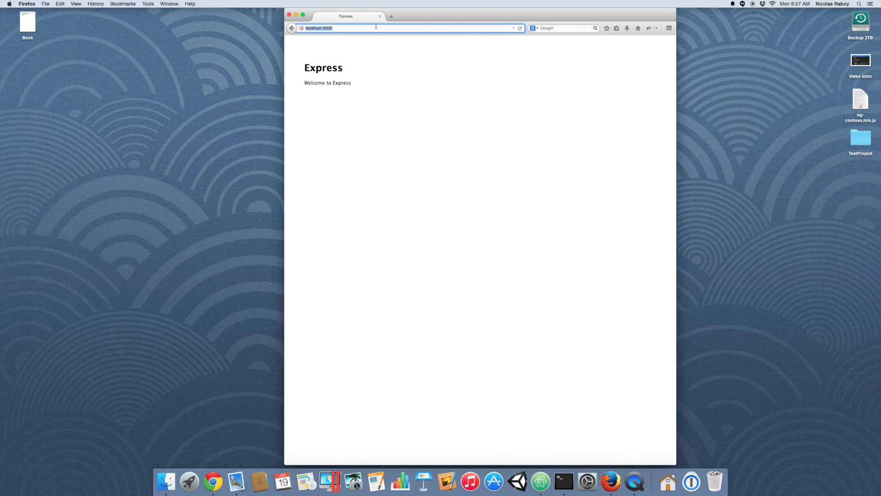
- Request the /user path from localhost:3000, see the 404 in the log, and view app.js
type("/s")
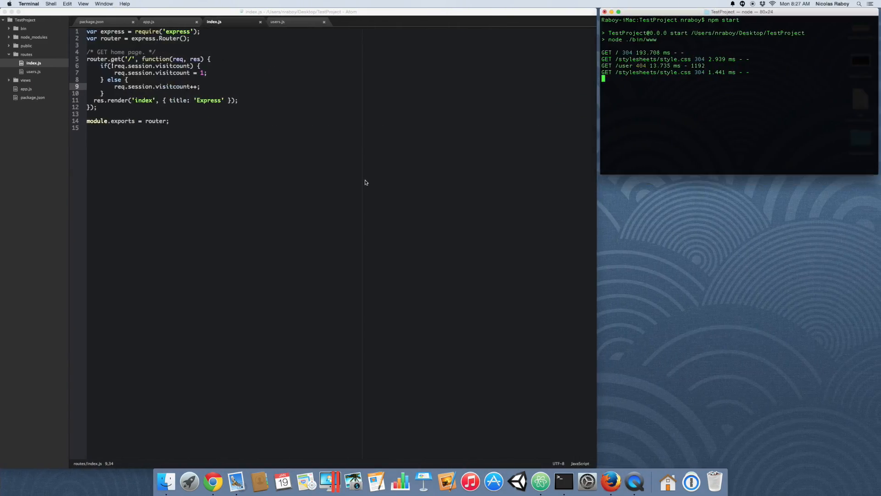
left_click(277, 21)
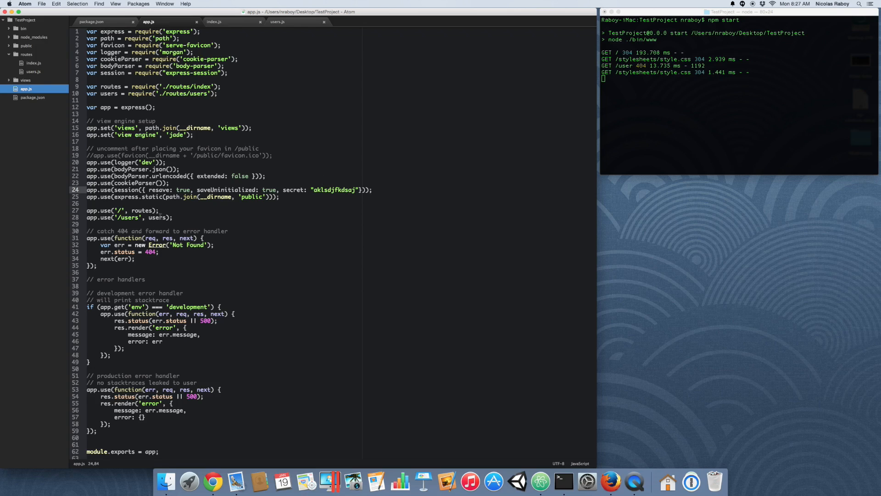
- Load /users and reload home so the log prints session visitcount 1 then 2
left_click(611, 482)
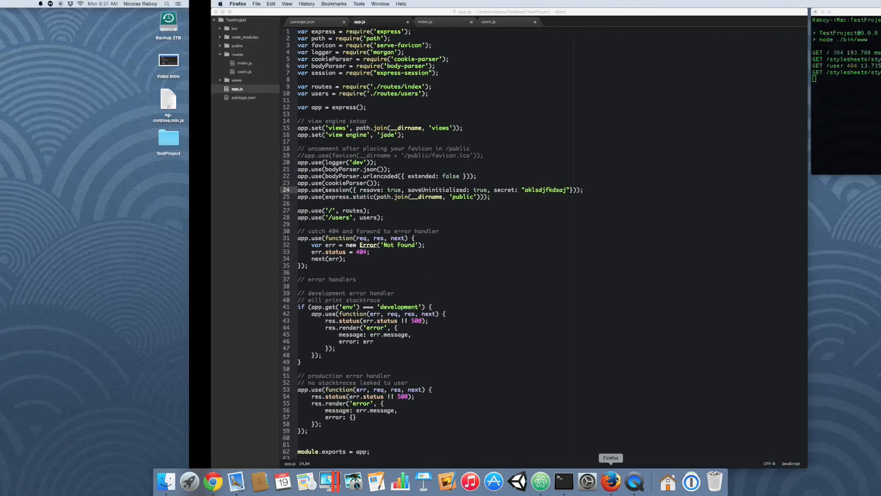
left_click(610, 482)
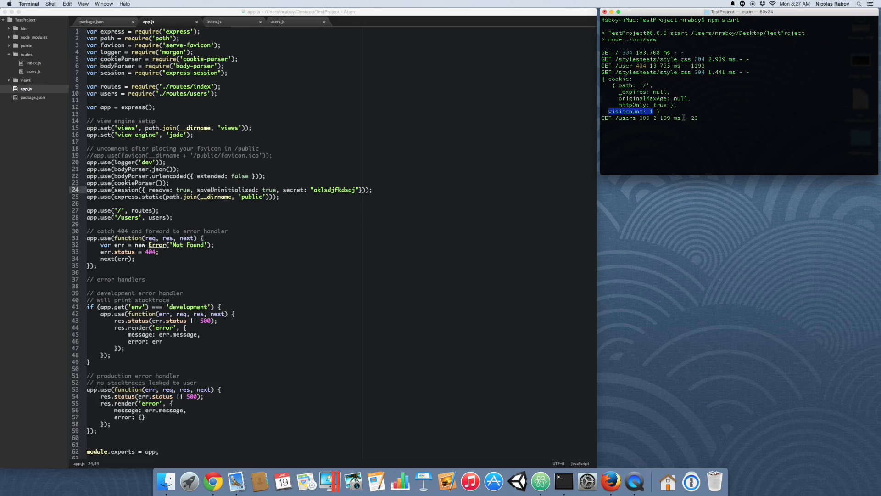
mouse_move(612, 482)
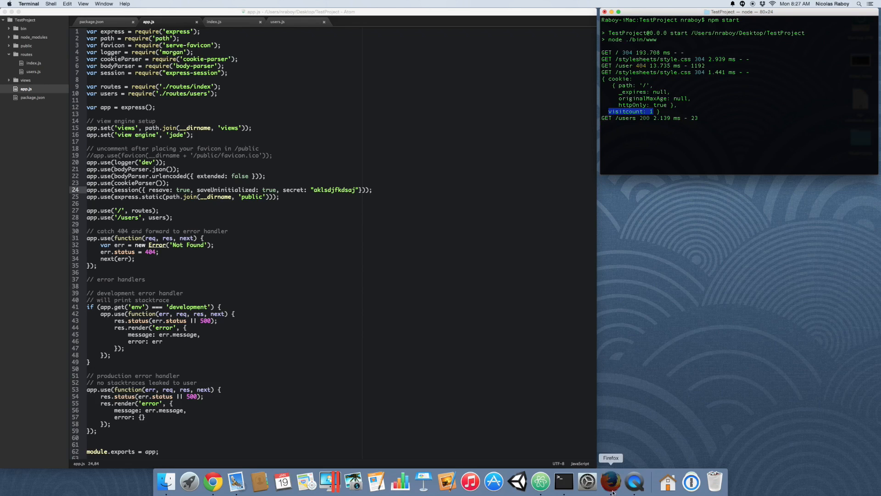
left_click(609, 481)
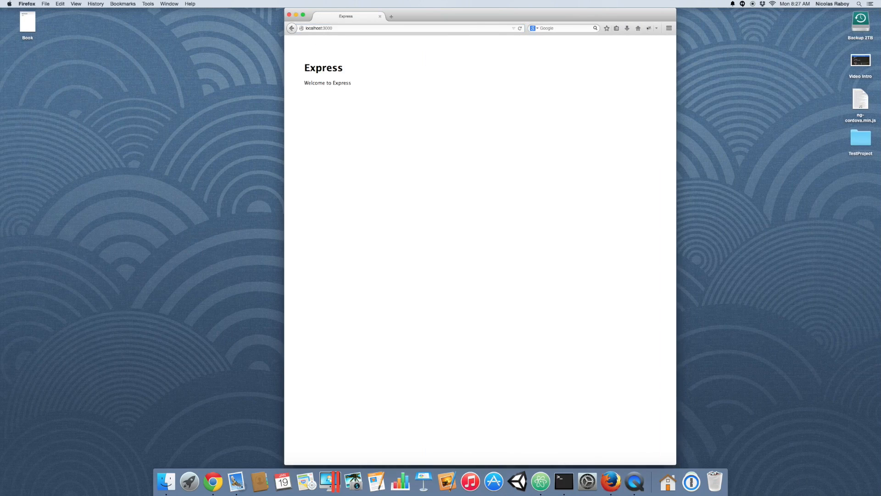
left_click(408, 29)
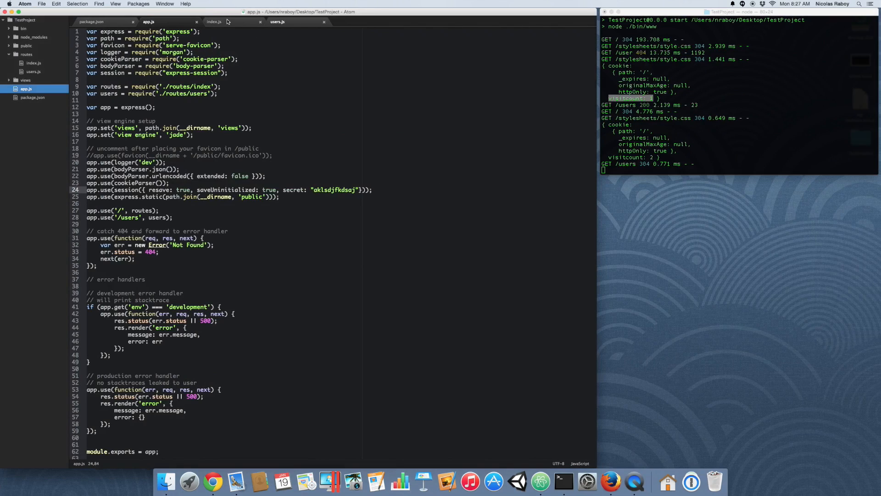
- Review the home route's res.render call and place the caret below it for a new route
left_click(214, 21)
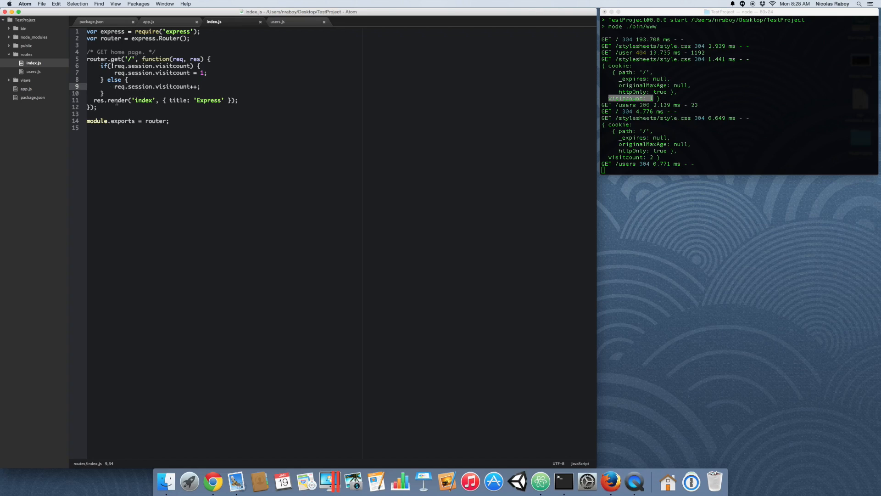
double_click(119, 100)
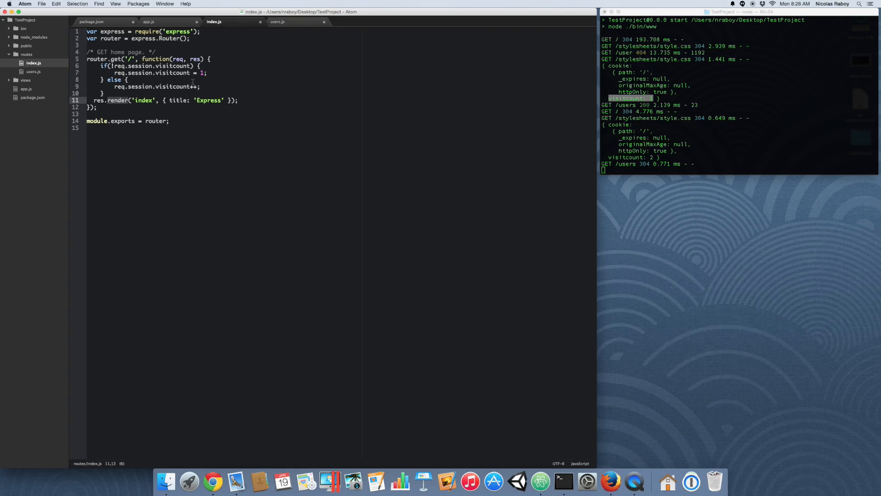
left_click(200, 86)
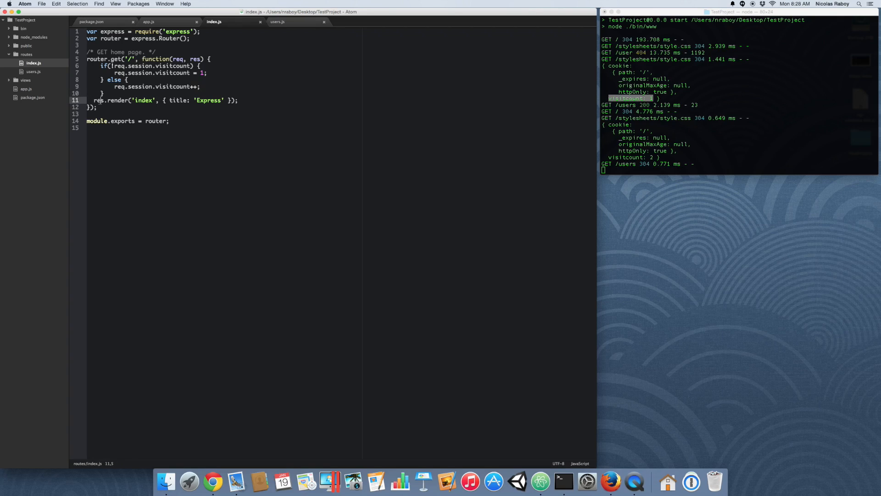
double_click(118, 100)
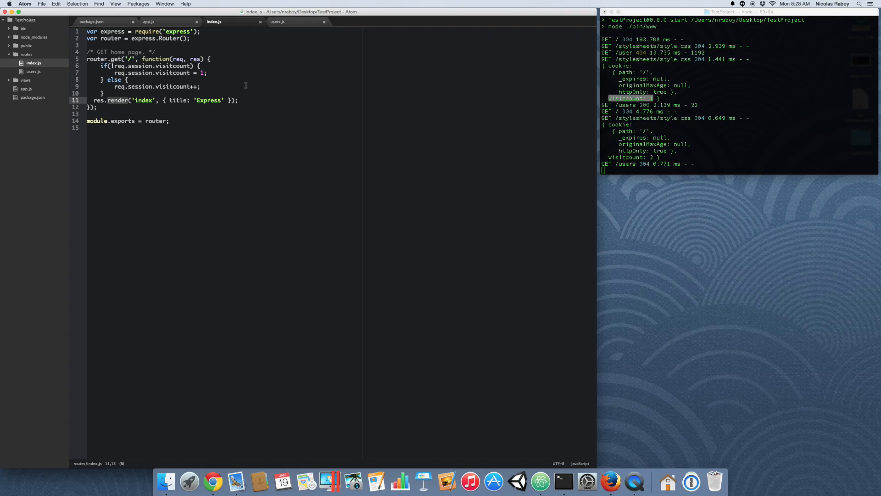
left_click(260, 100)
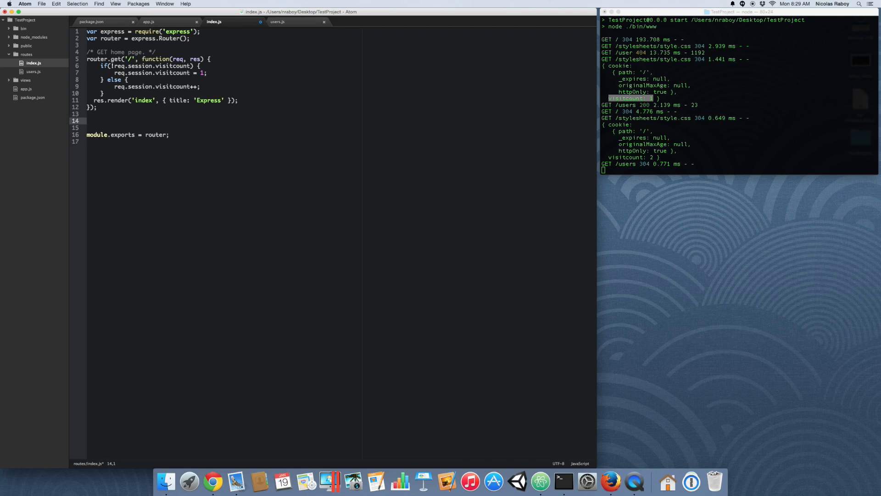
- Write router.get("/mongoose") with a UserModel.findOne lookup and its callback
type("router.get()")
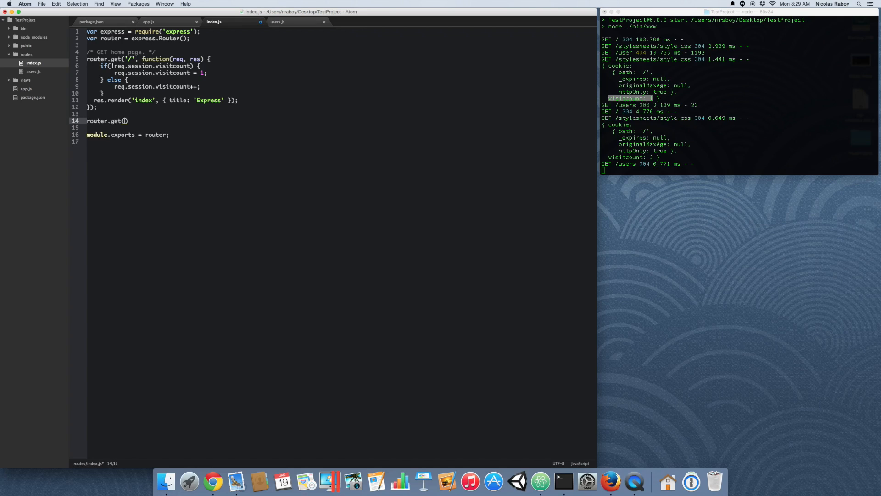
type("\"/mongoose\", fu")
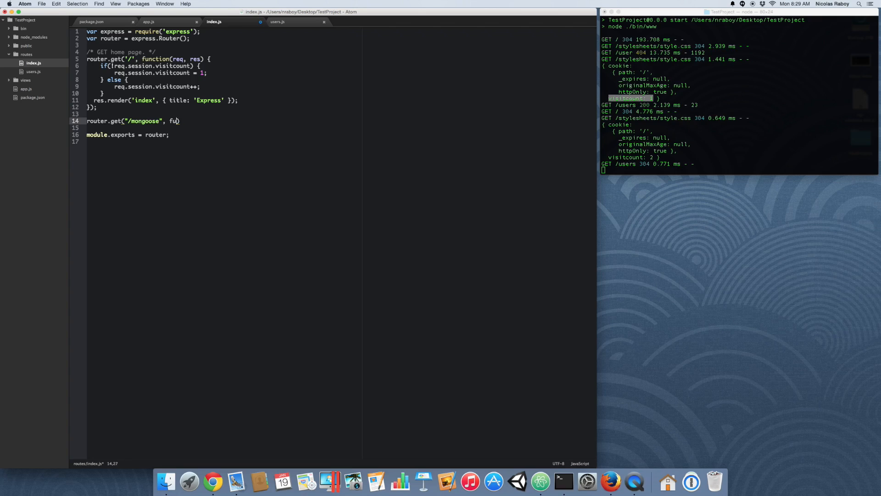
type("nction(req, res")
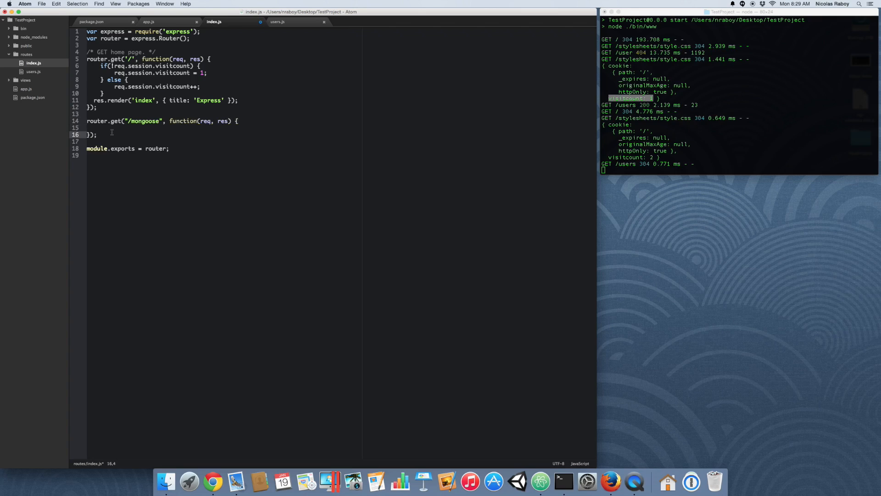
type("u")
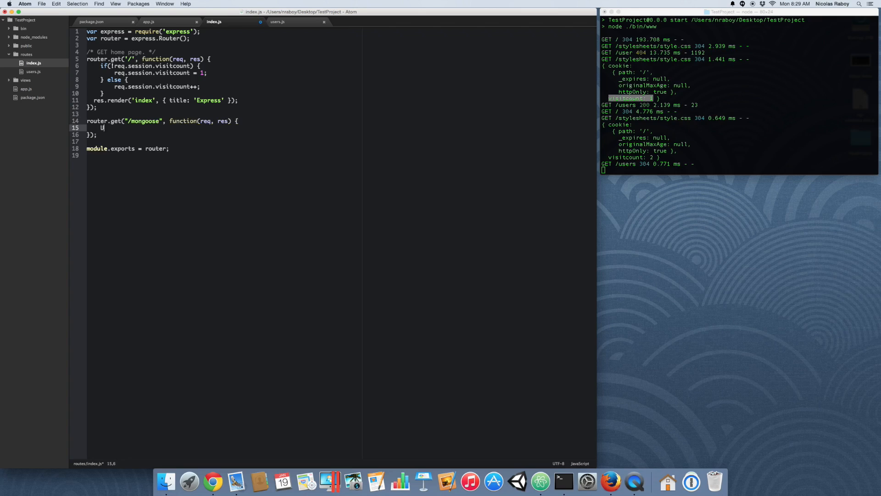
type("serModel.")
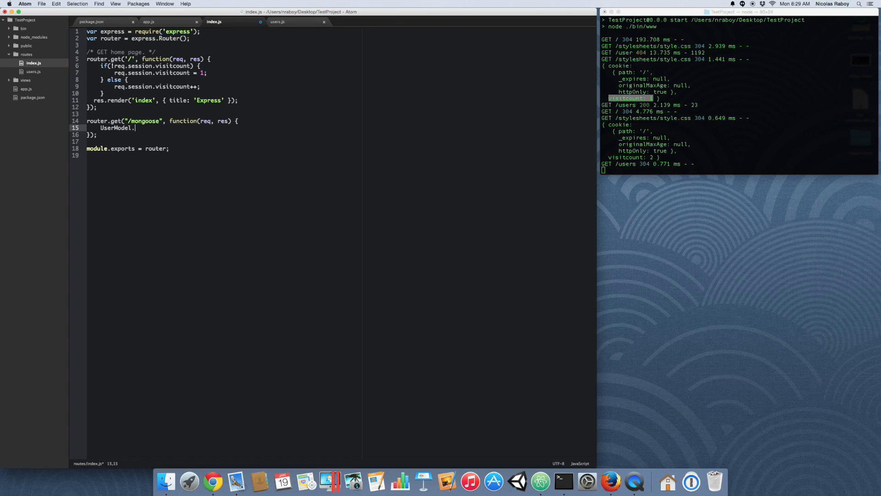
type("findOne()")
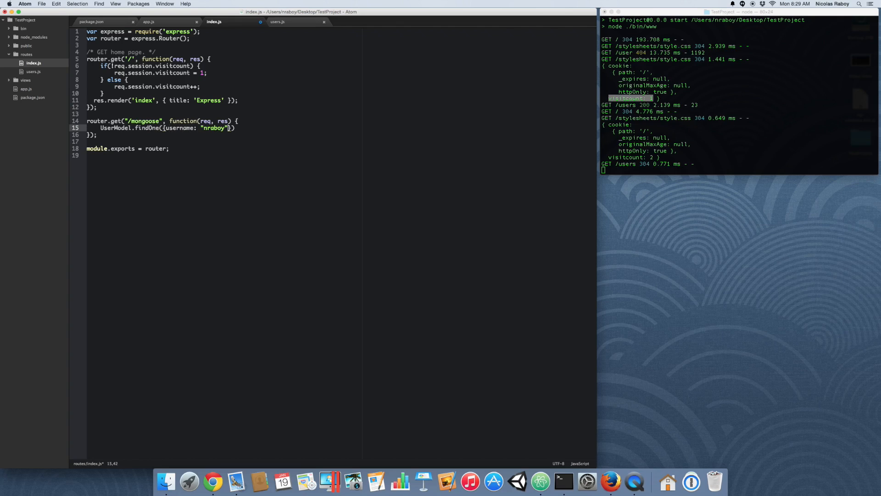
type(", function(error, user")
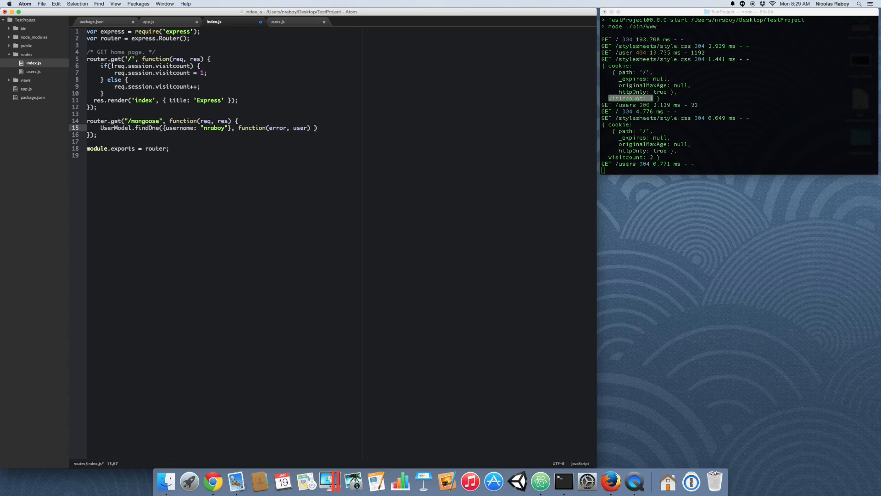
type("{")
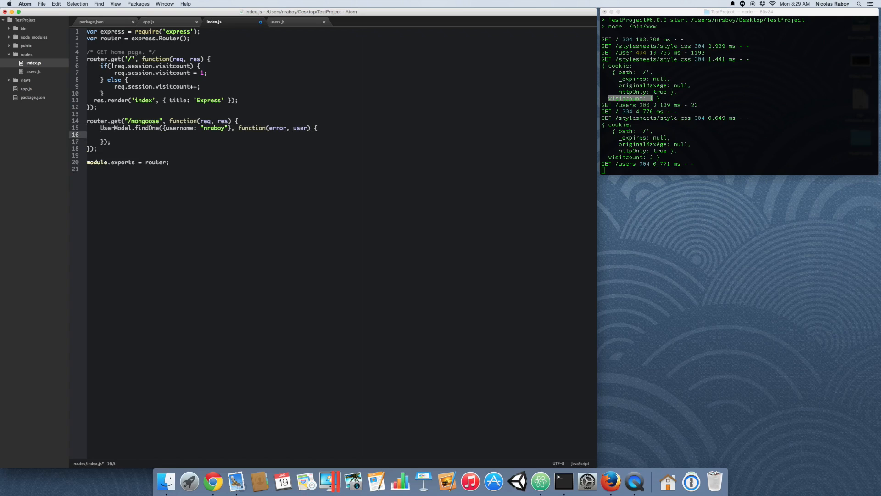
- Set req.session.userId = user.id and render index with title 'Express'
type("if")
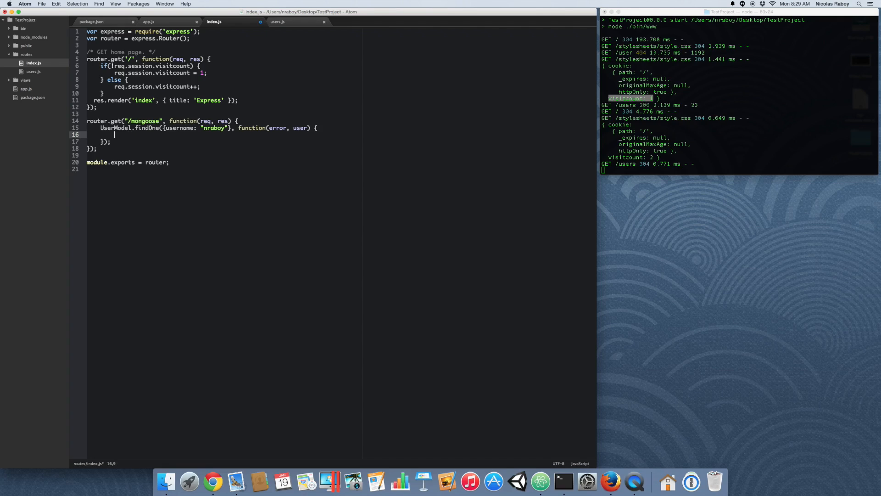
type("req")
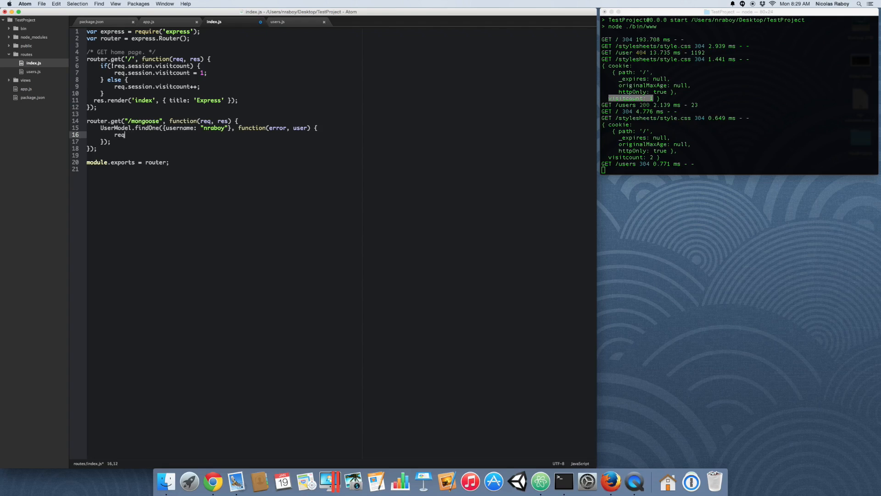
type(".session")
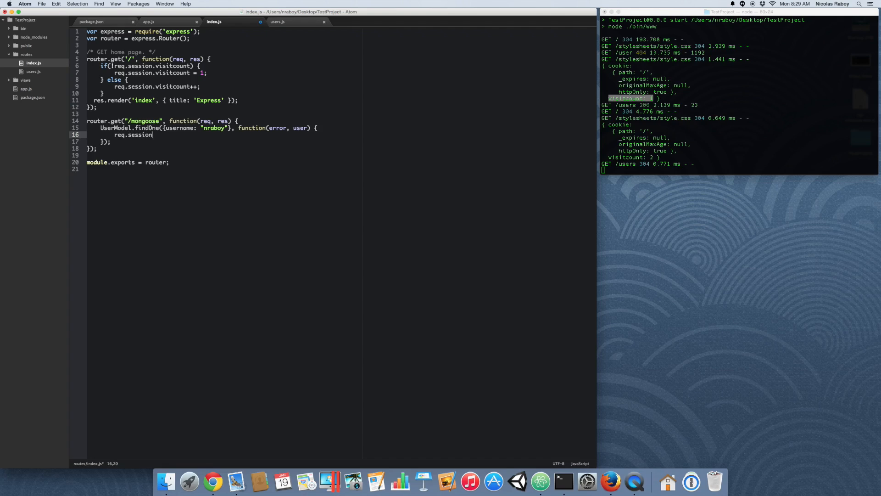
type(".user")
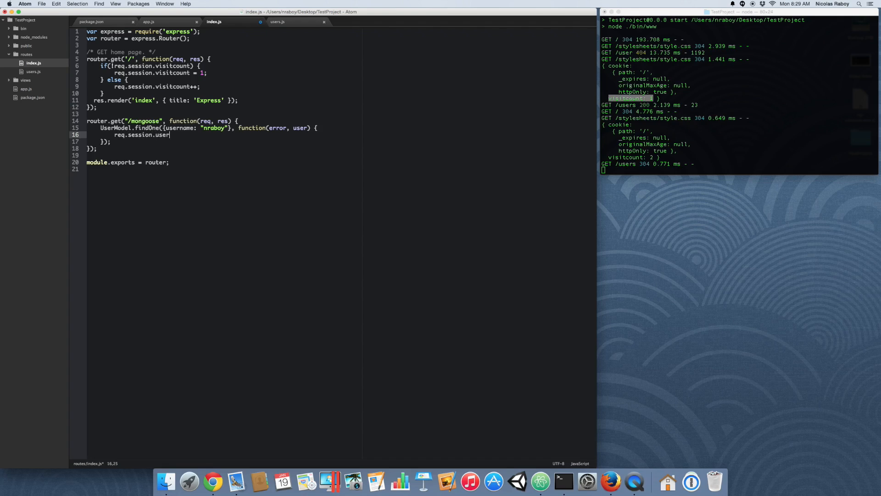
type("Id = user.id;")
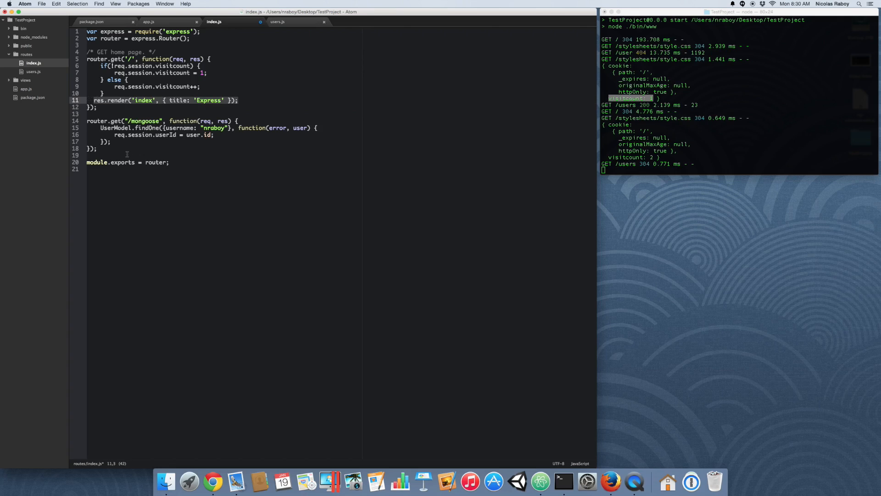
type("res.render('index', { title: 'Express' });")
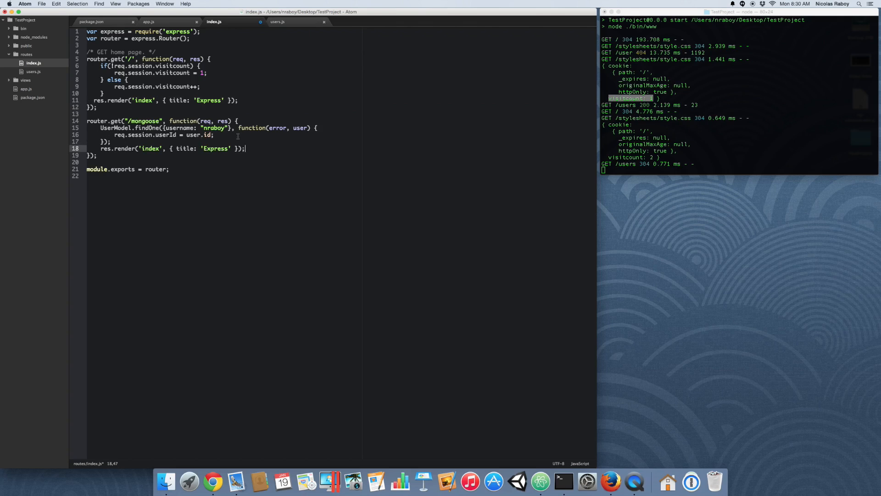
- Relocate res.render('index', { title: 'Express' }) inside the findOne callback after setting userId
double_click(137, 134)
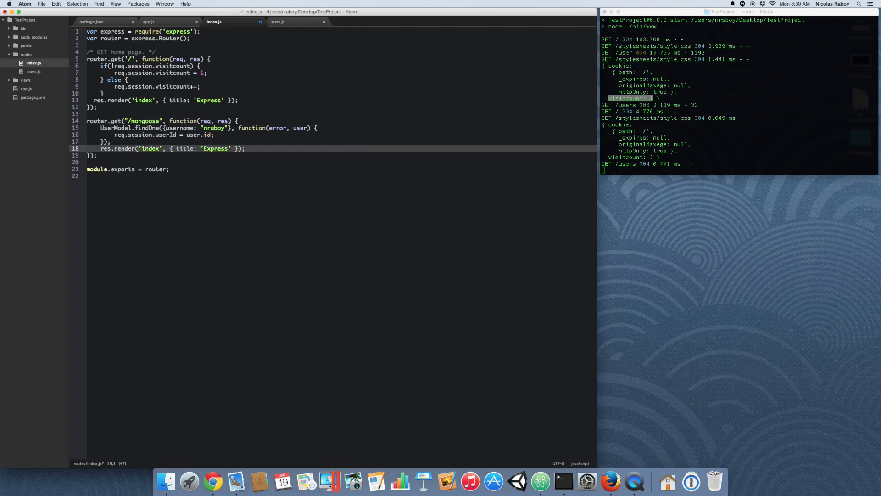
left_click(219, 128)
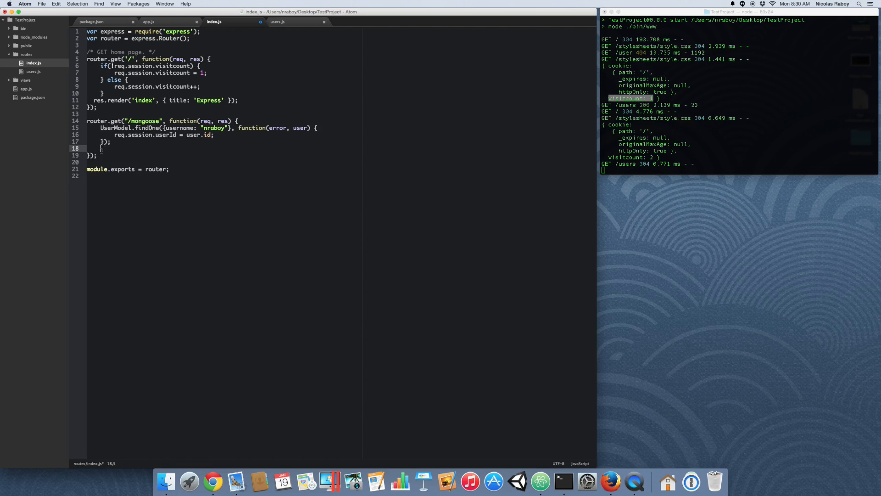
key("cmd+space")
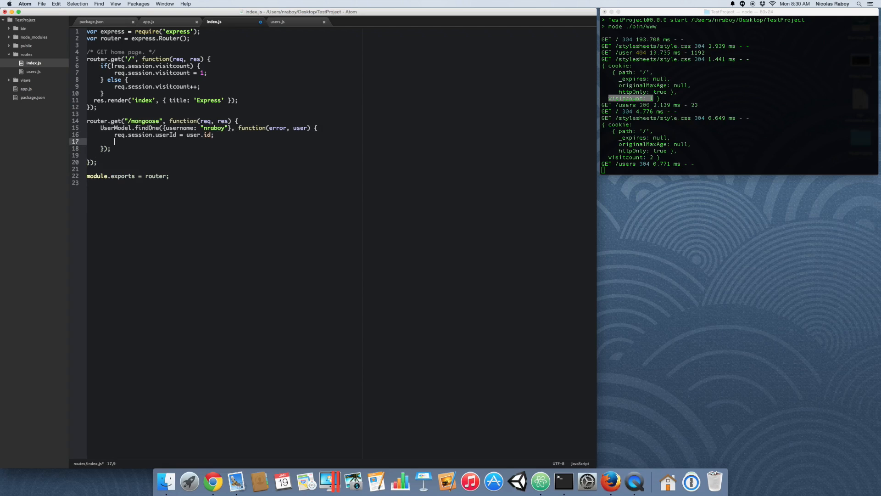
type("res.render('index', { title: 'Express' });")
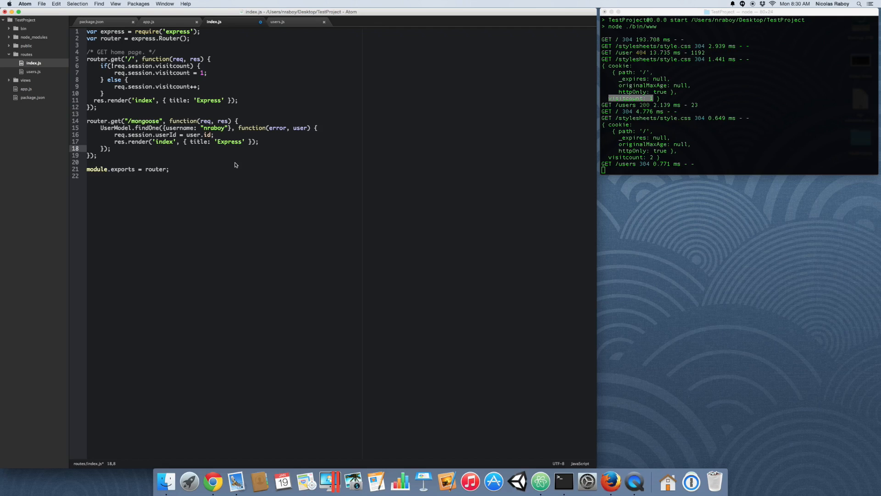
left_click(111, 148)
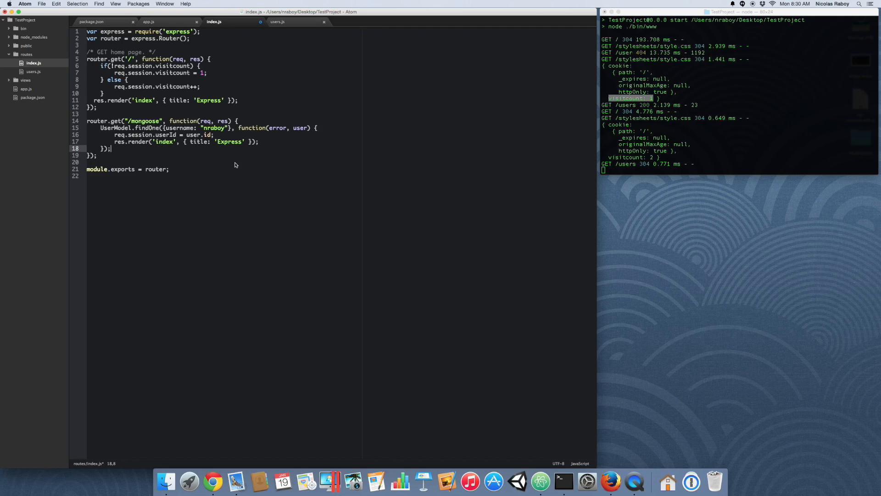